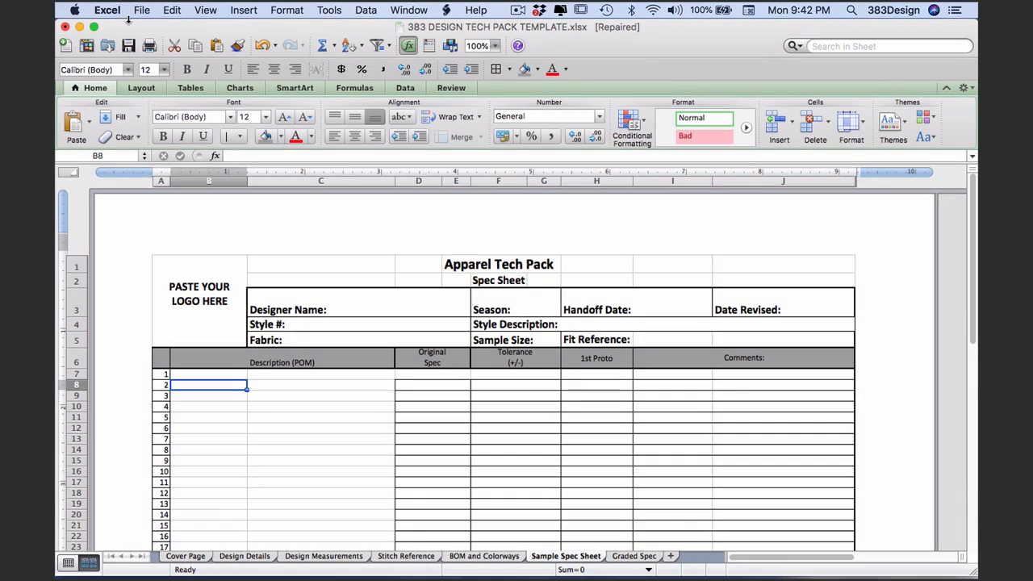
pyautogui.moveTo(138, 26)
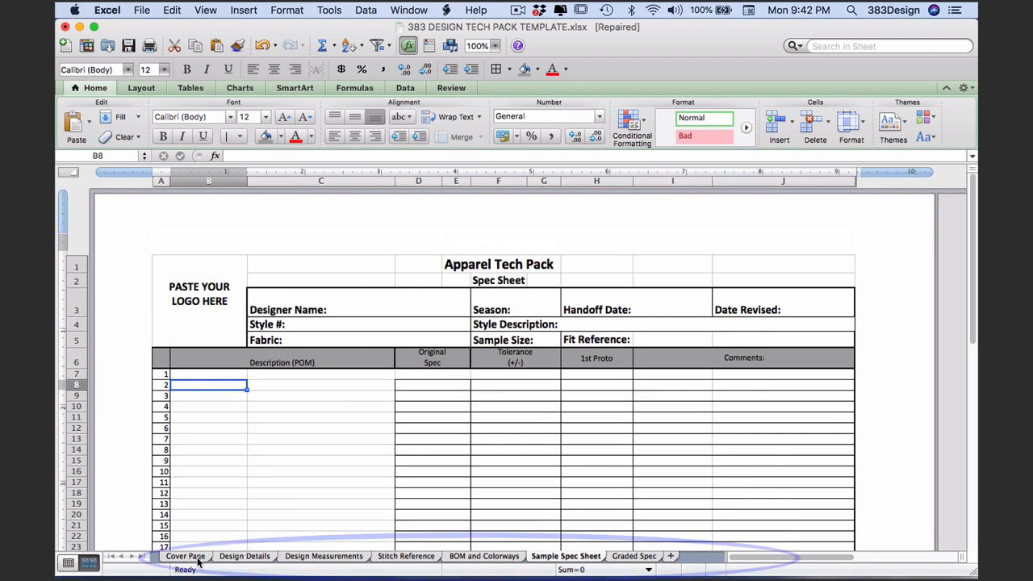
# Step: Review the Cover Page, Design Details and Design Measurements sheets, ending back on Cover Page
pyautogui.click(184, 556)
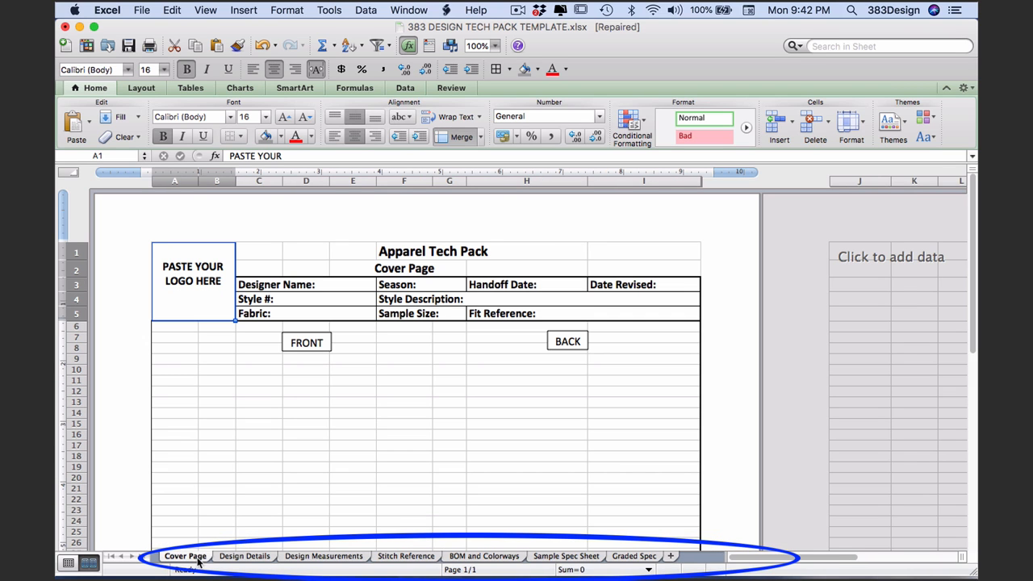
pyautogui.click(244, 555)
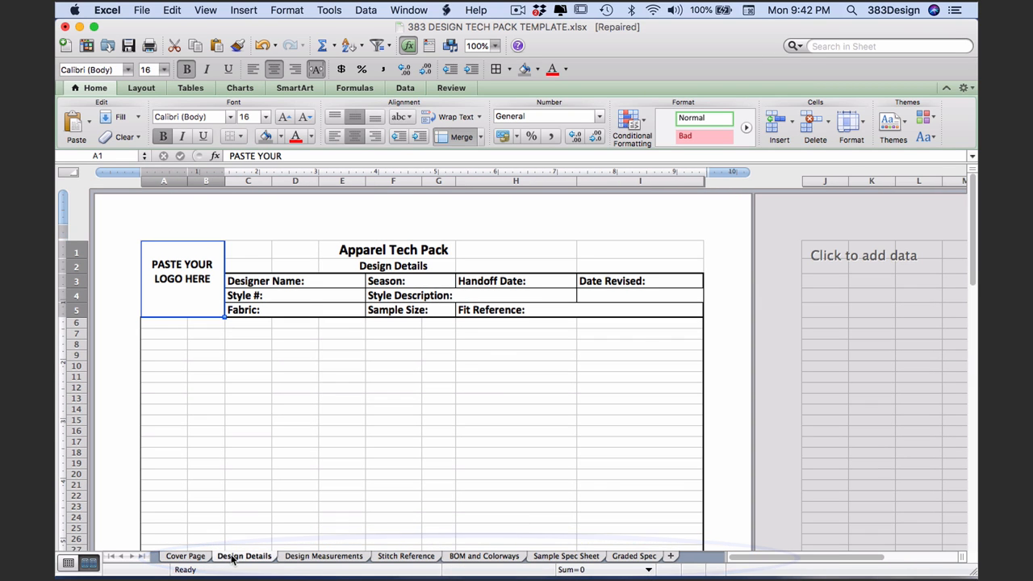
pyautogui.click(323, 555)
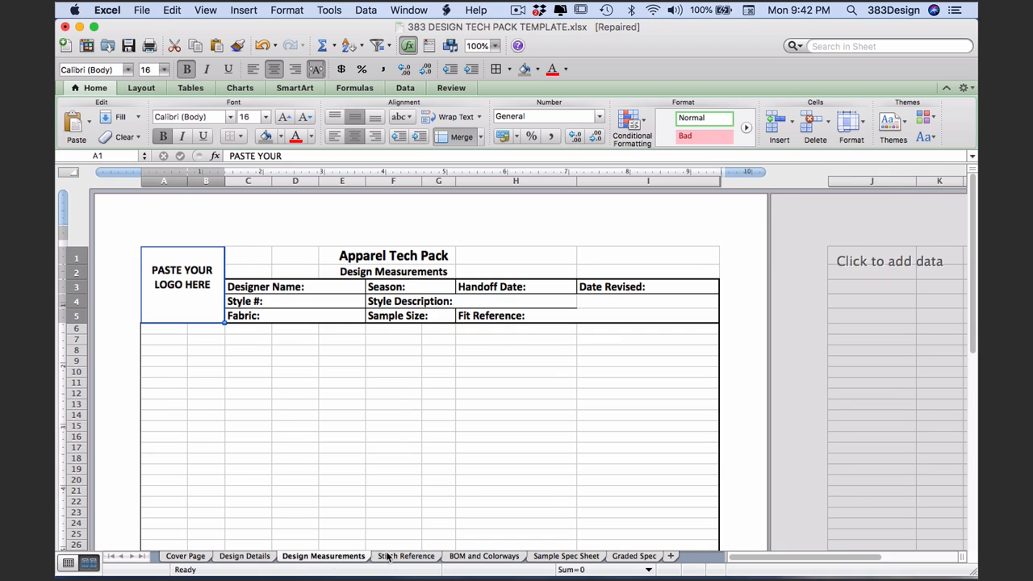
pyautogui.click(184, 555)
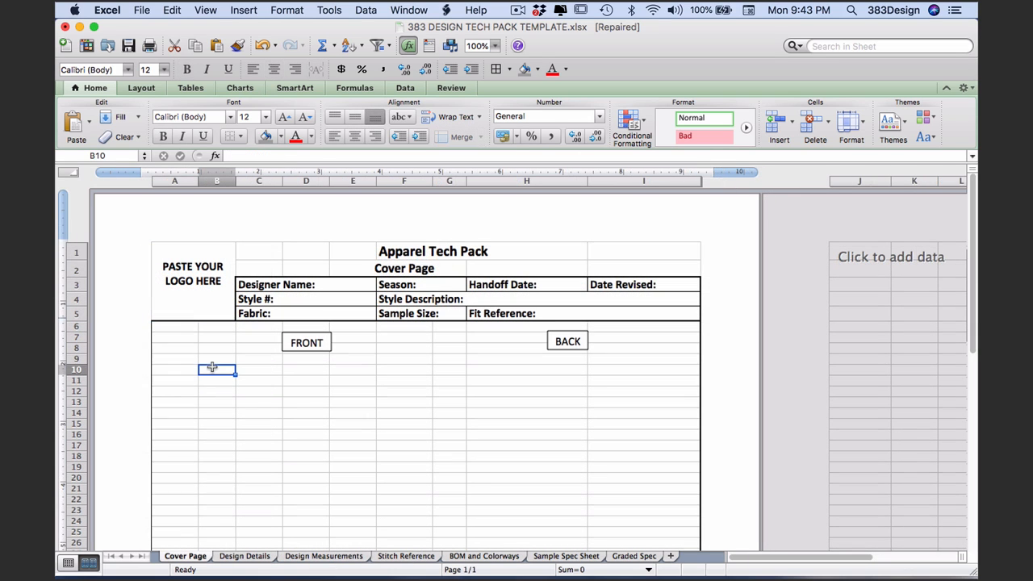
pyautogui.write('j')
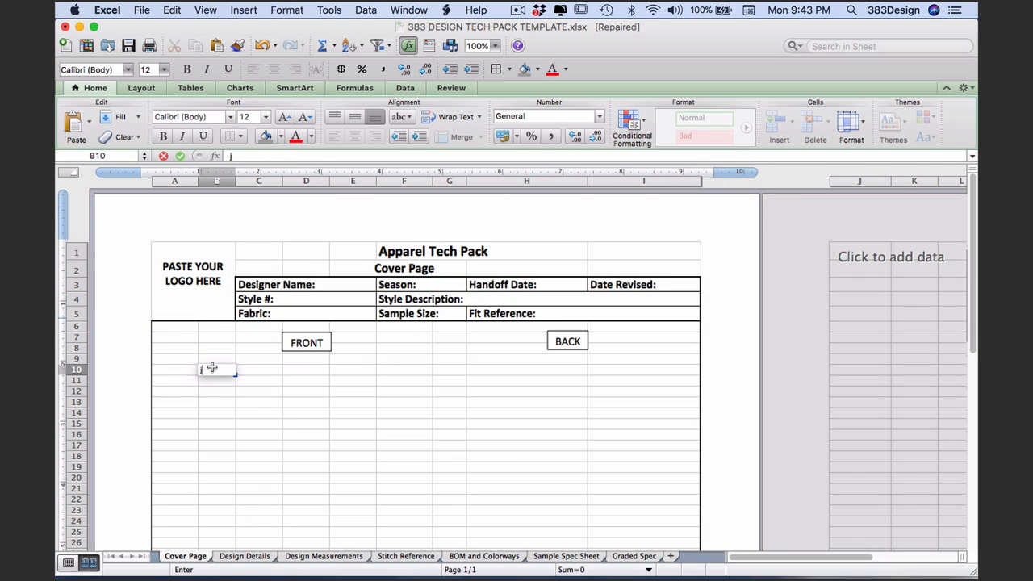
pyautogui.write('k')
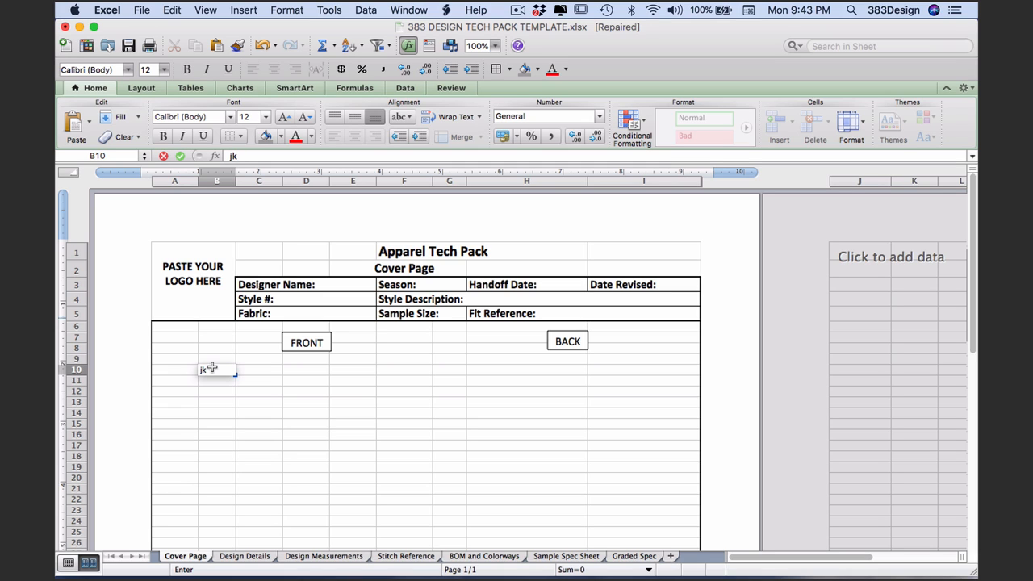
pyautogui.write('type in')
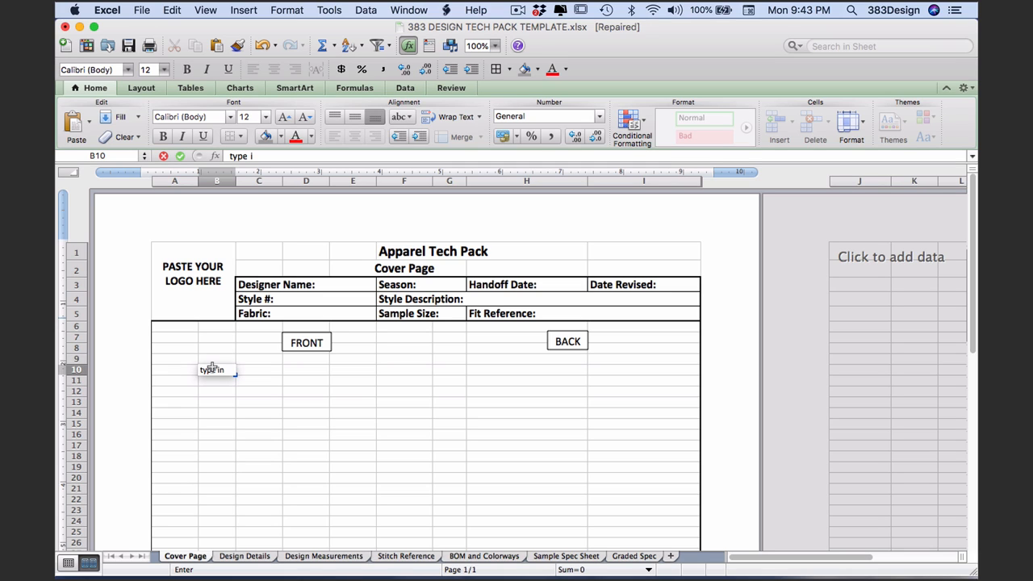
pyautogui.press('Return')
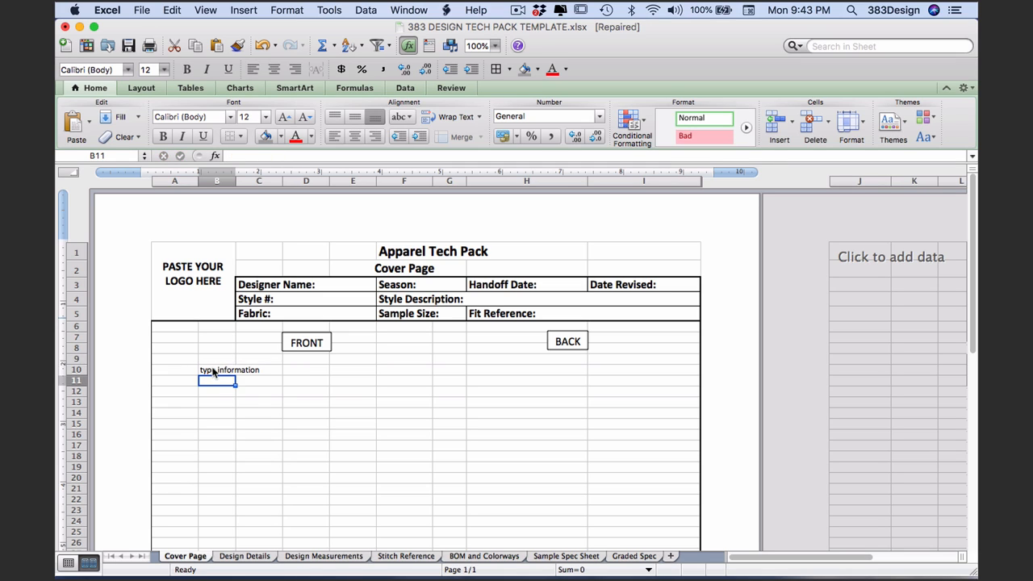
pyautogui.click(218, 370)
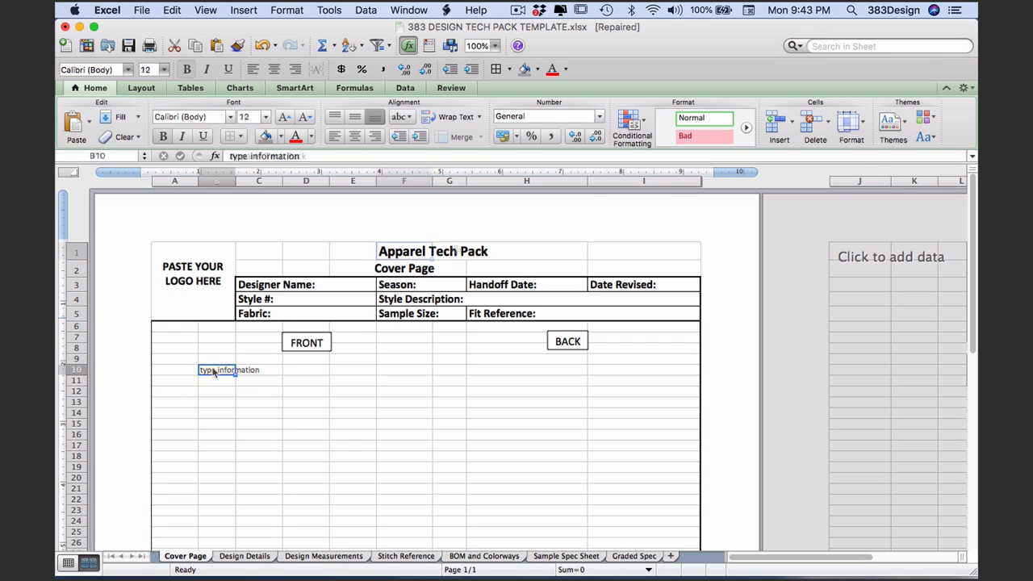
pyautogui.click(452, 252)
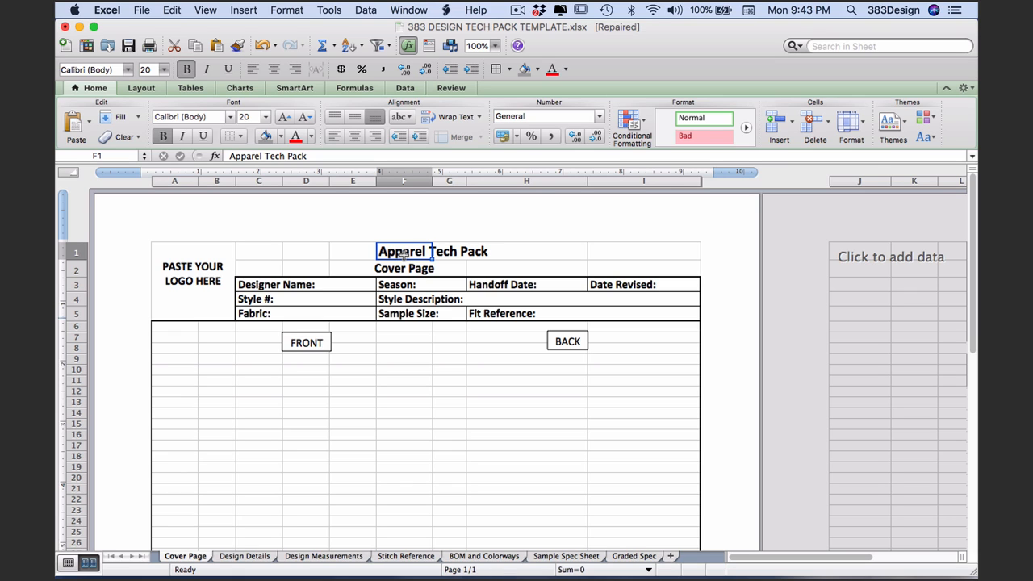
pyautogui.click(403, 380)
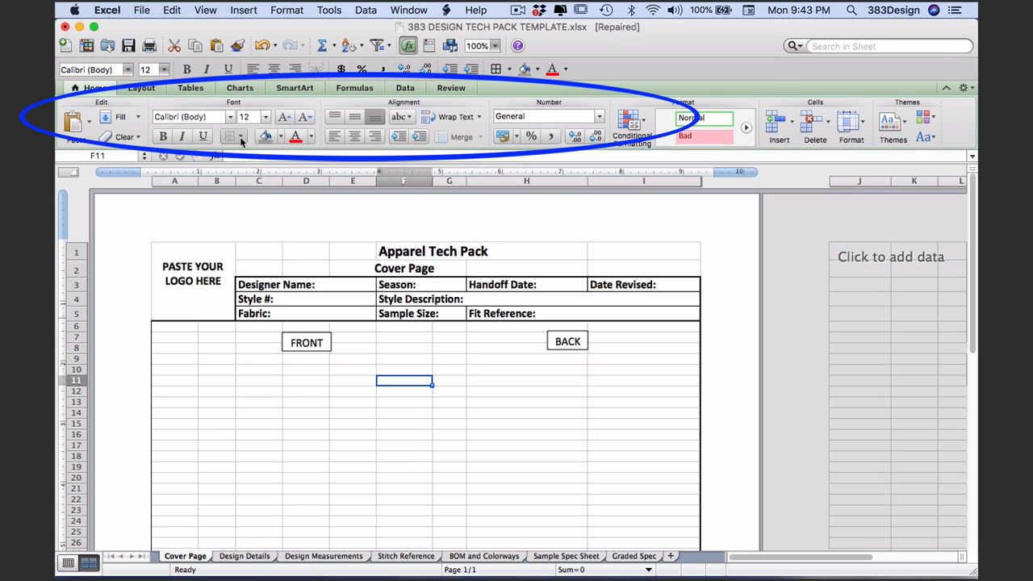
pyautogui.click(236, 136)
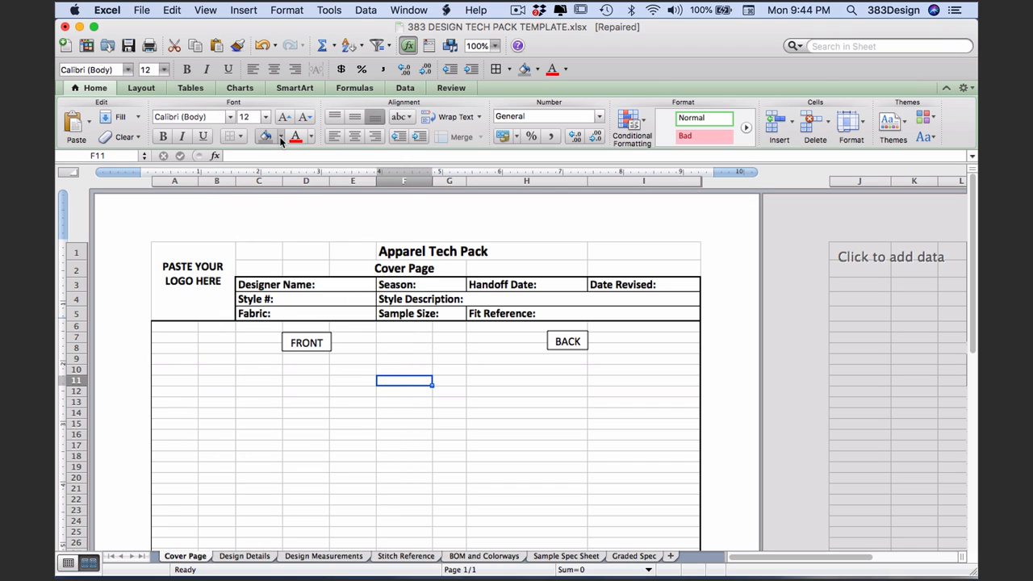
pyautogui.moveTo(266, 135)
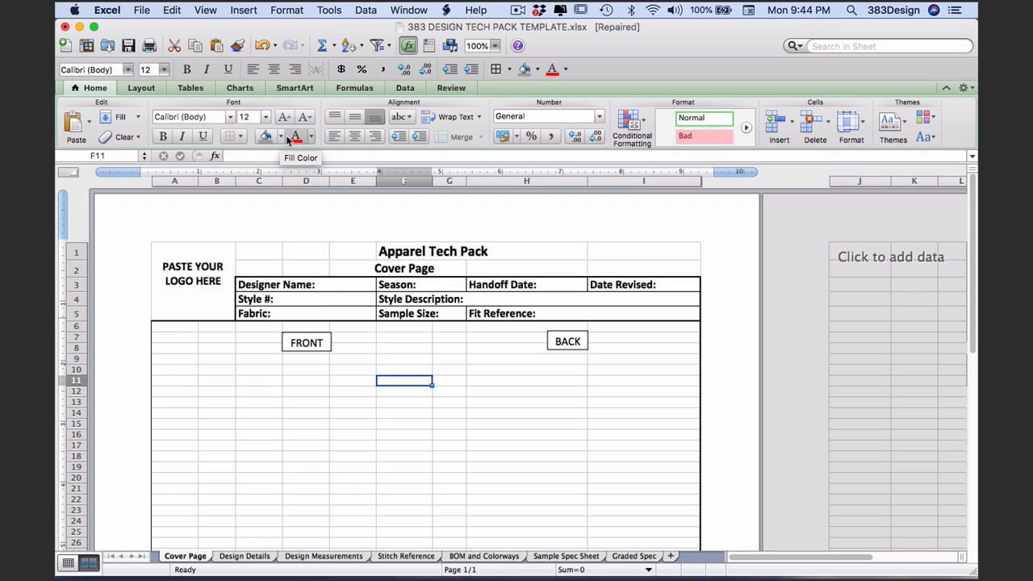
pyautogui.moveTo(296, 135)
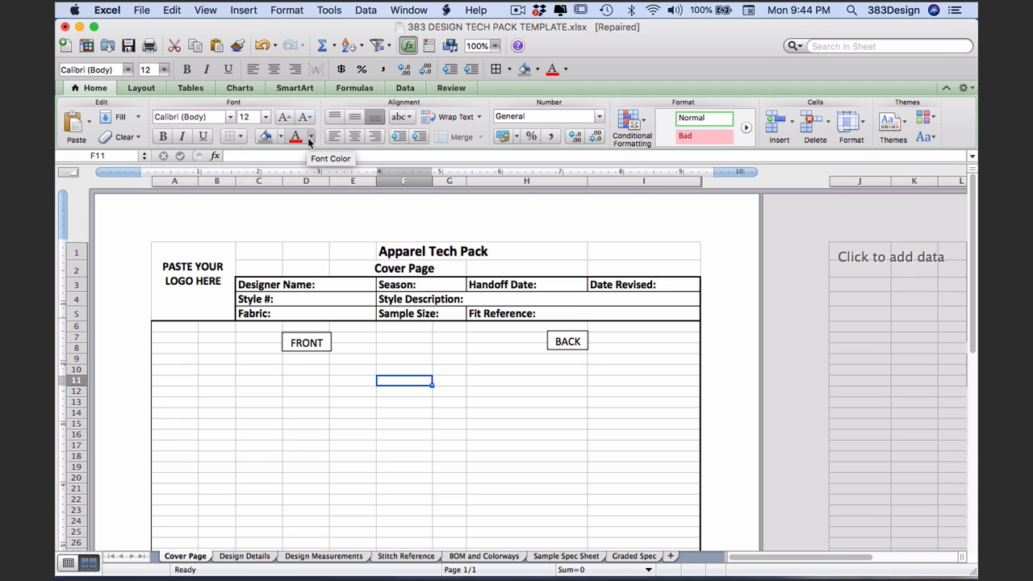
pyautogui.moveTo(334, 116)
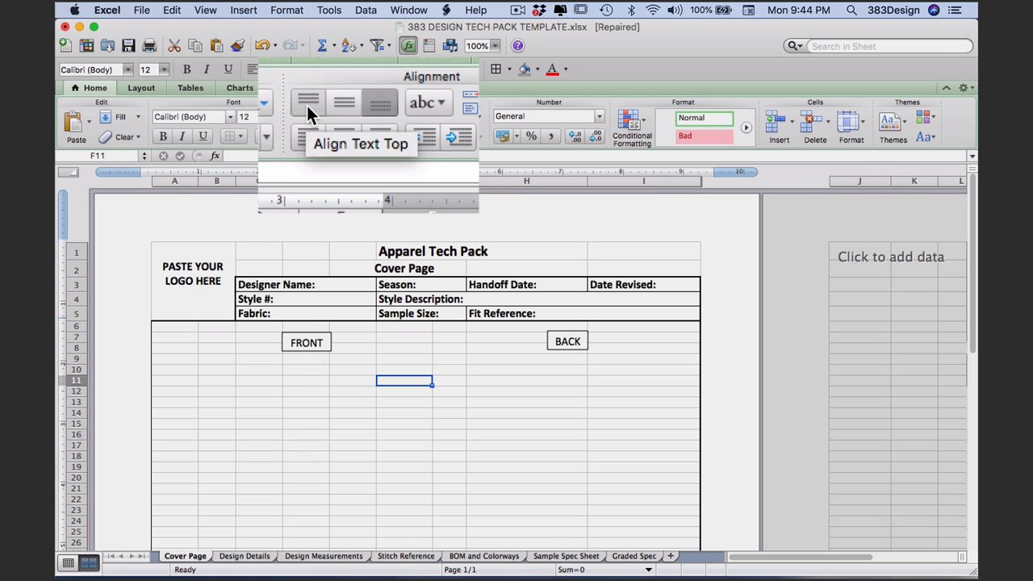
pyautogui.moveTo(342, 104)
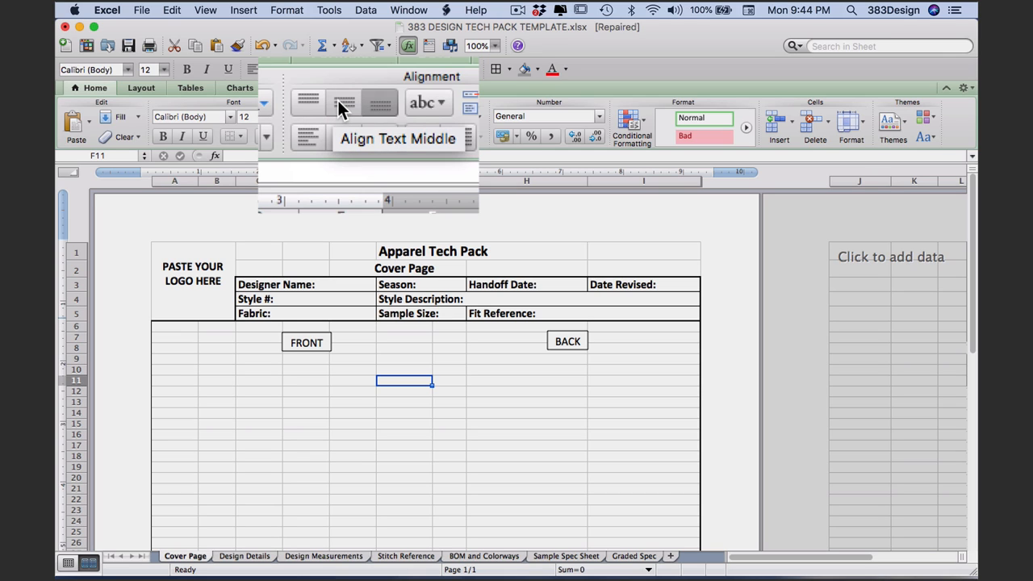
pyautogui.moveTo(379, 103)
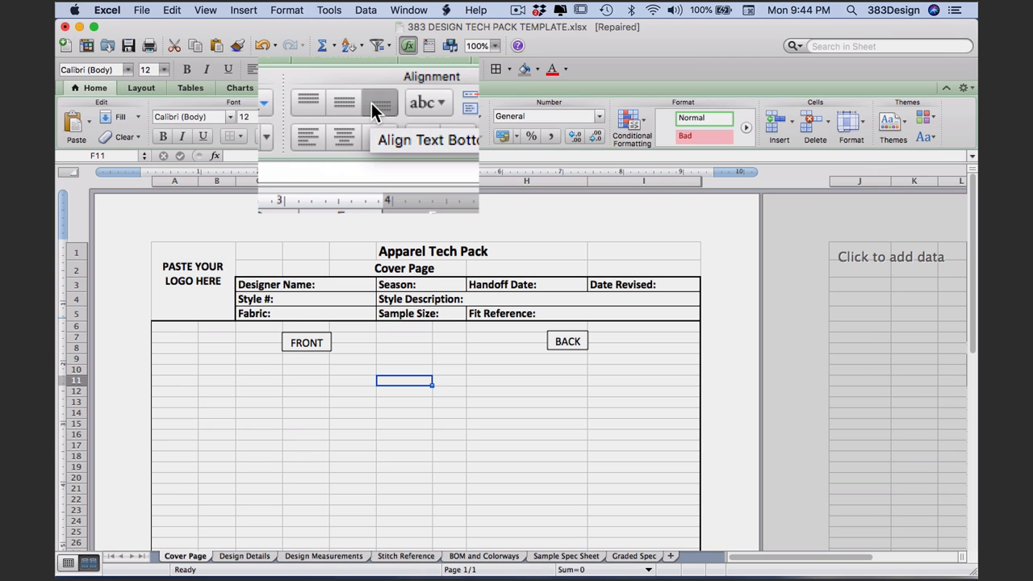
pyautogui.moveTo(379, 136)
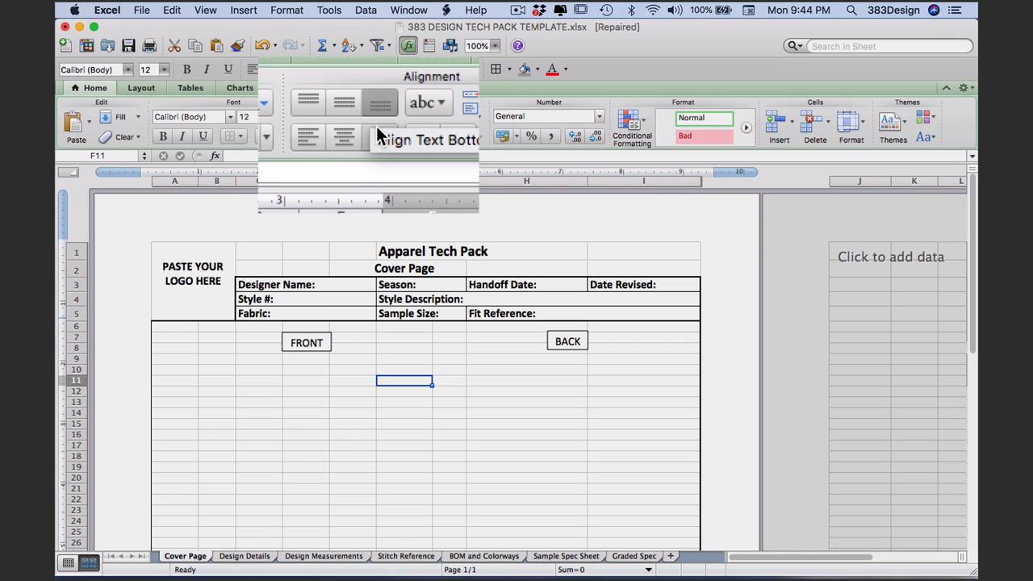
pyautogui.moveTo(342, 136)
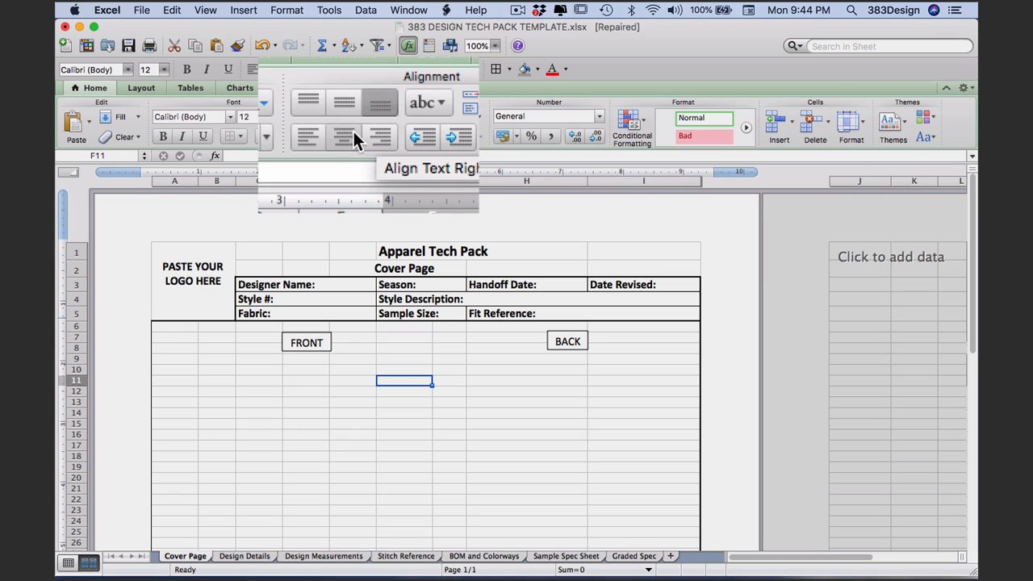
pyautogui.moveTo(342, 137)
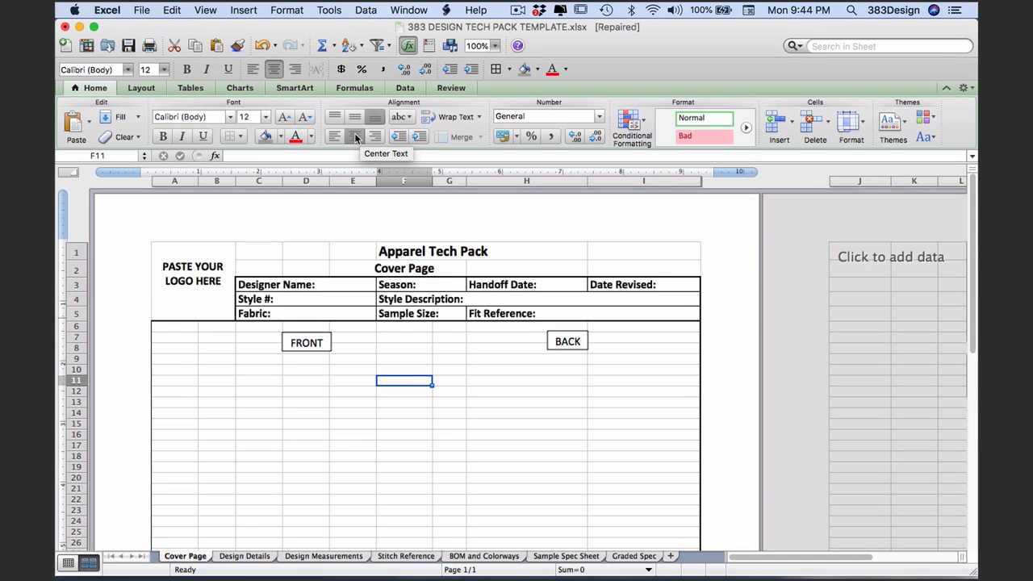
# Step: Enter 'Text can wrap to the next line' in F12 and bring up its Wrap Text choices
pyautogui.write('Text can')
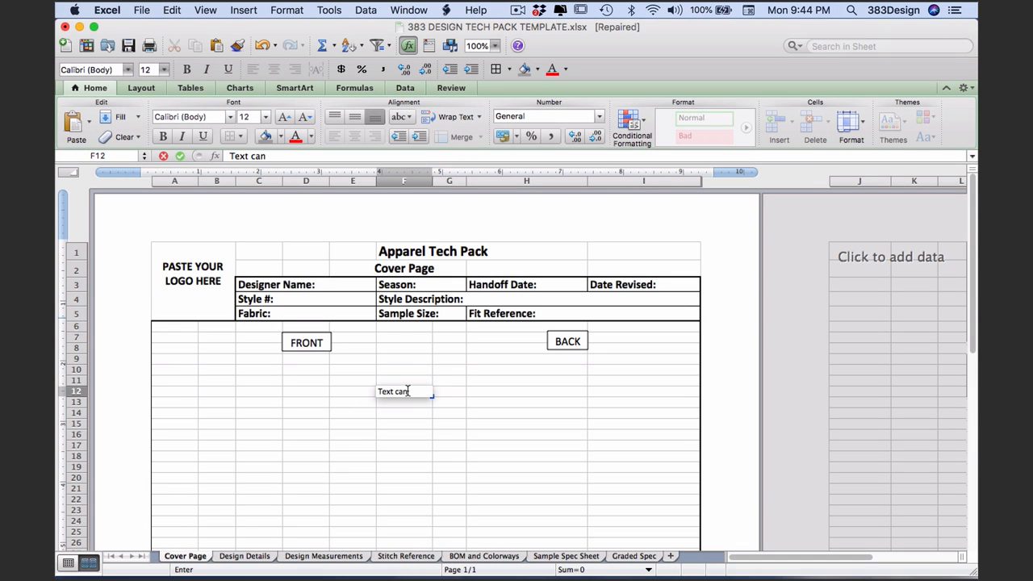
pyautogui.write('wrap')
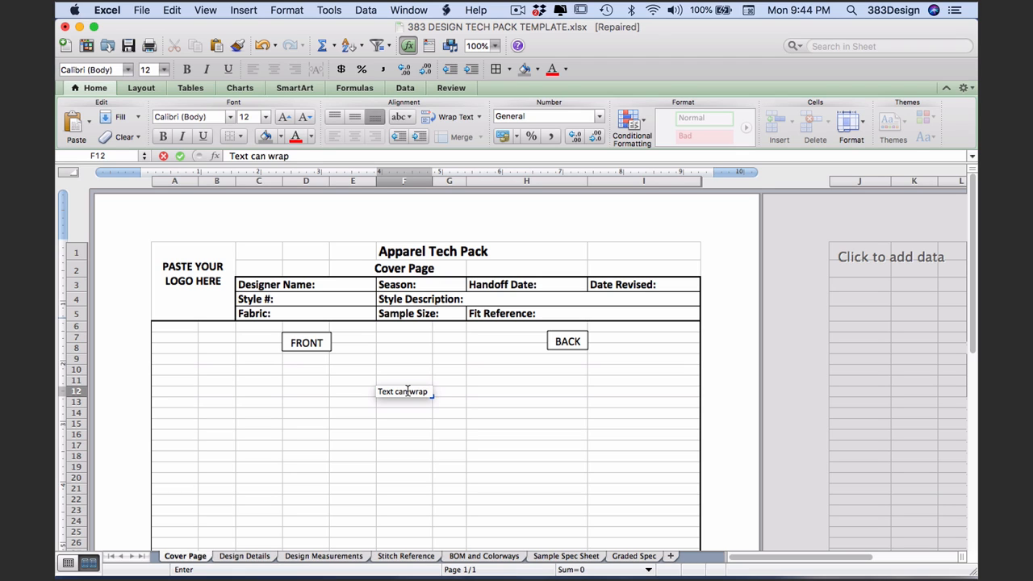
pyautogui.write('to the nex')
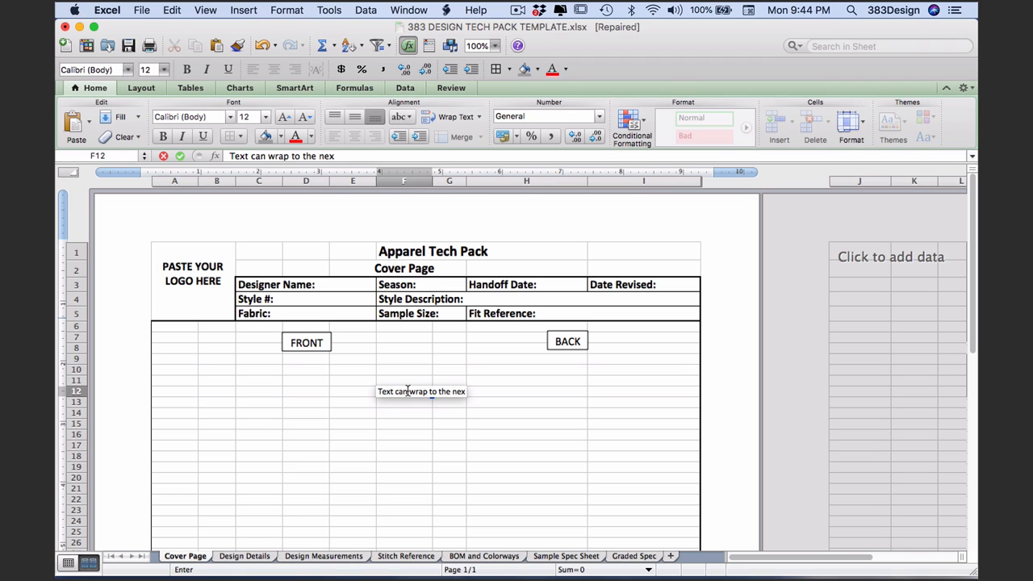
pyautogui.press('Return')
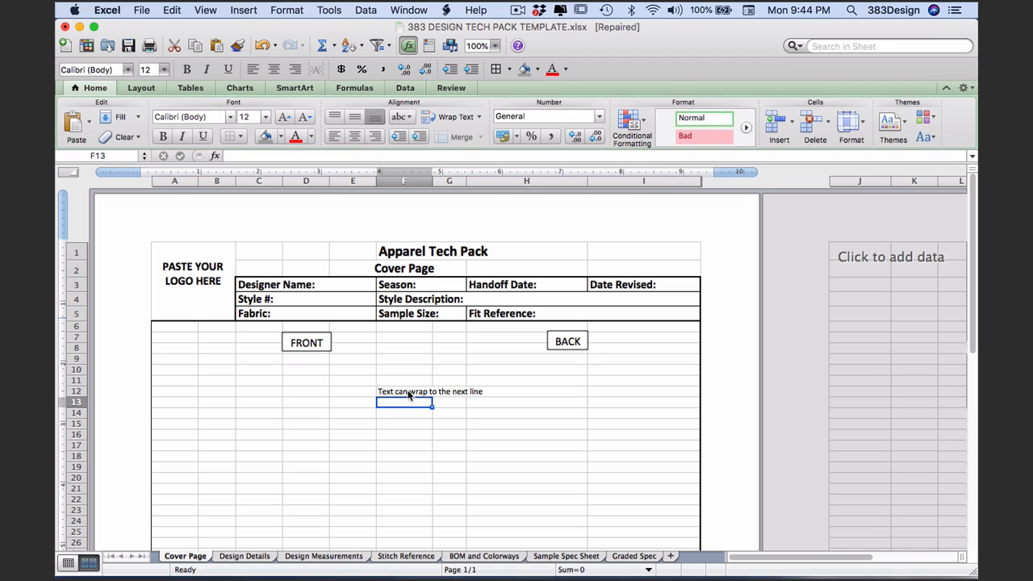
pyautogui.click(478, 116)
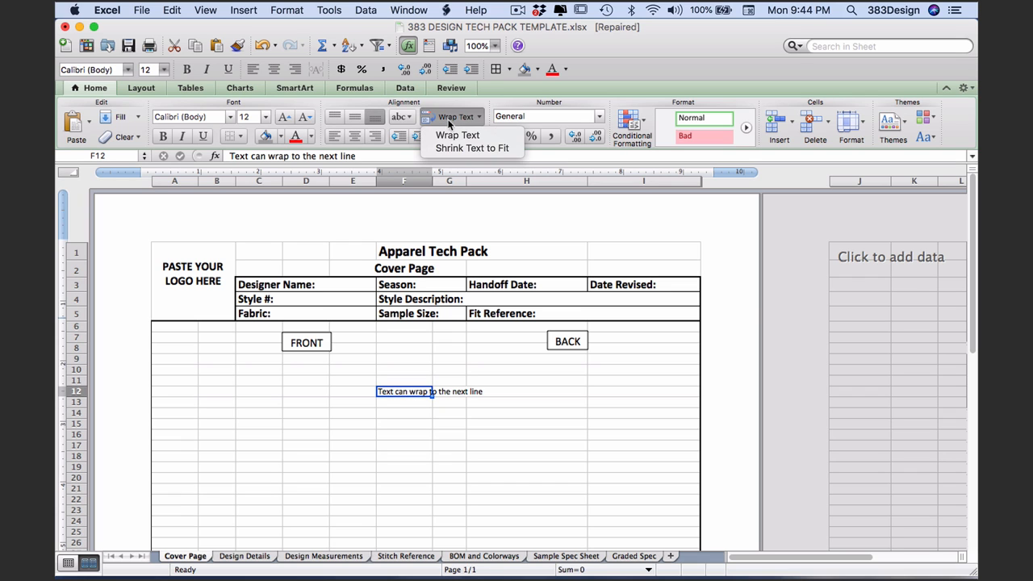
pyautogui.click(457, 136)
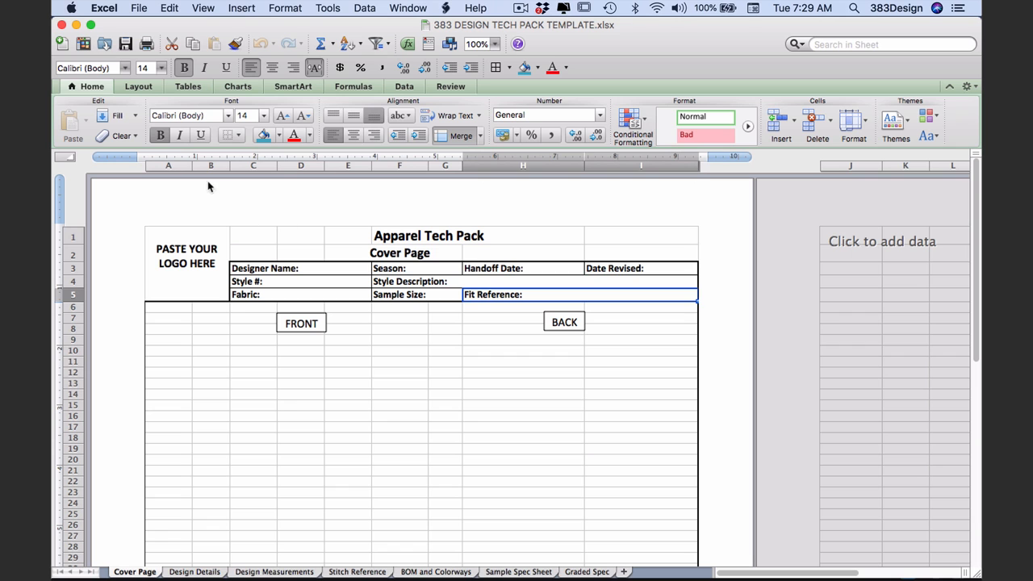
# Step: Adjust column A width and raise the FRONT/BACK label row to about height 30
pyautogui.moveTo(190, 165); pyautogui.dragTo(193, 165)
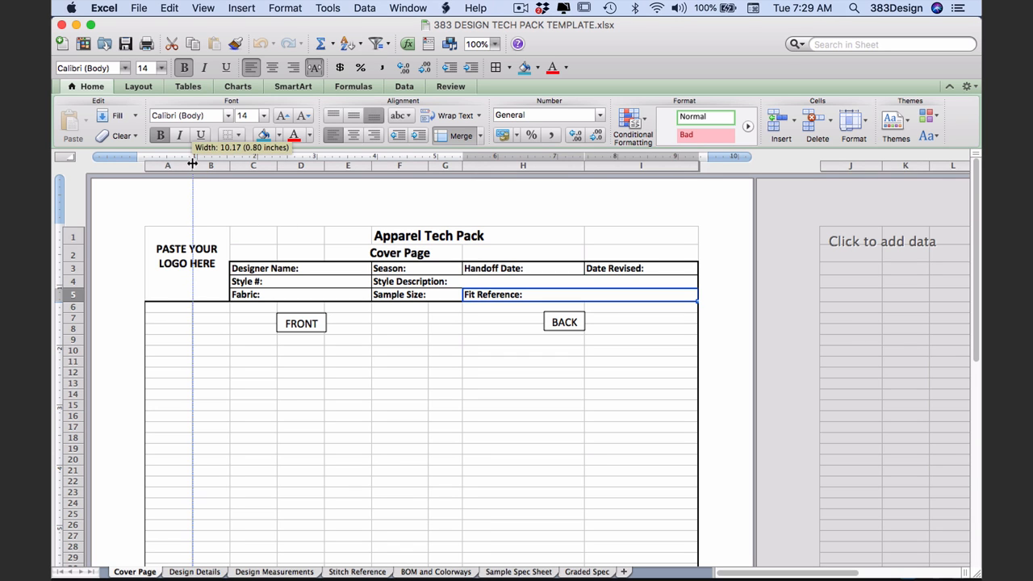
pyautogui.moveTo(193, 164); pyautogui.dragTo(211, 165)
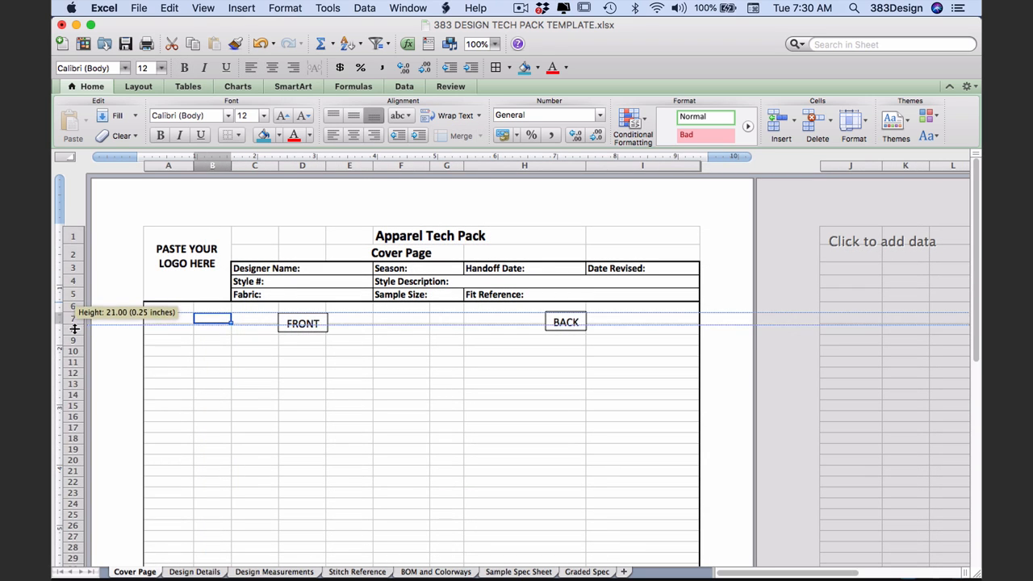
pyautogui.moveTo(74, 316); pyautogui.dragTo(75, 334)
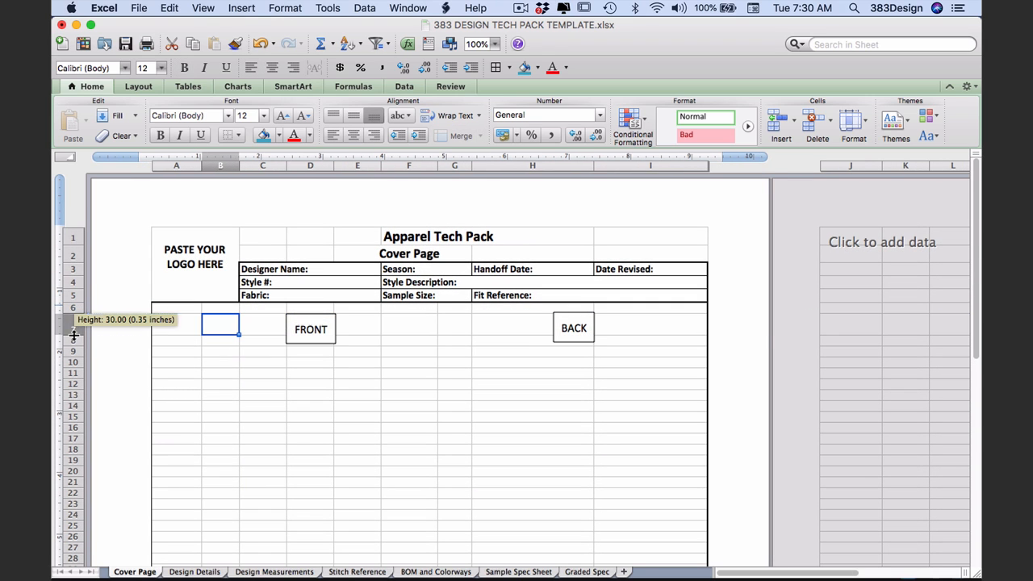
pyautogui.moveTo(74, 335); pyautogui.dragTo(75, 323)
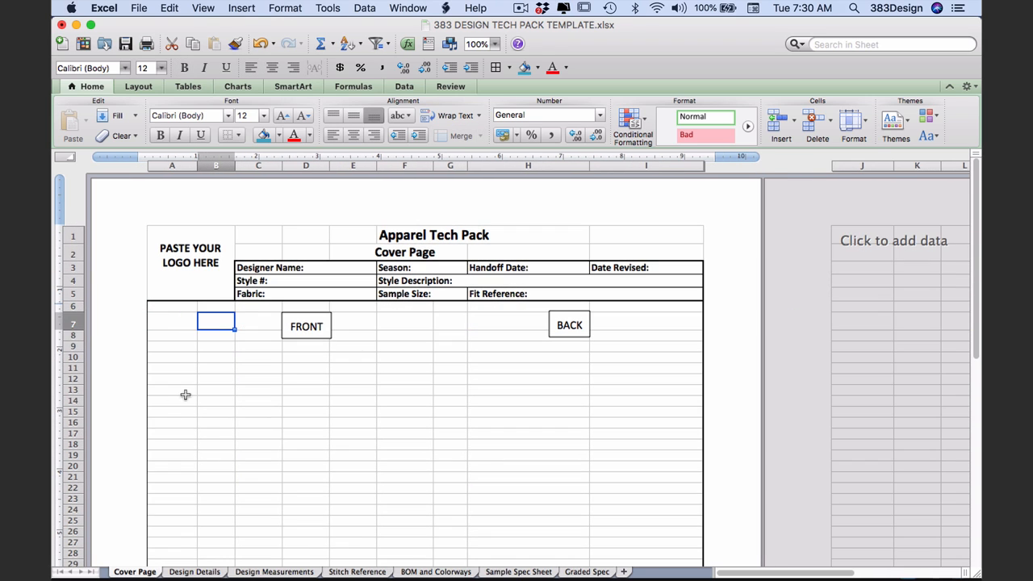
# Step: Show the Standard toolbar via View > Toolbars
pyautogui.click(203, 8)
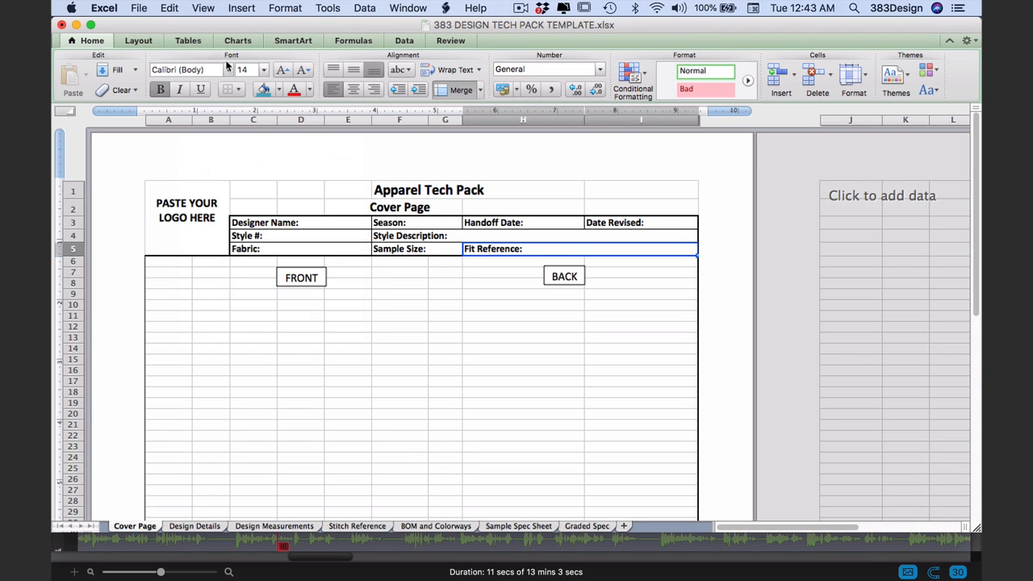
pyautogui.click(203, 7)
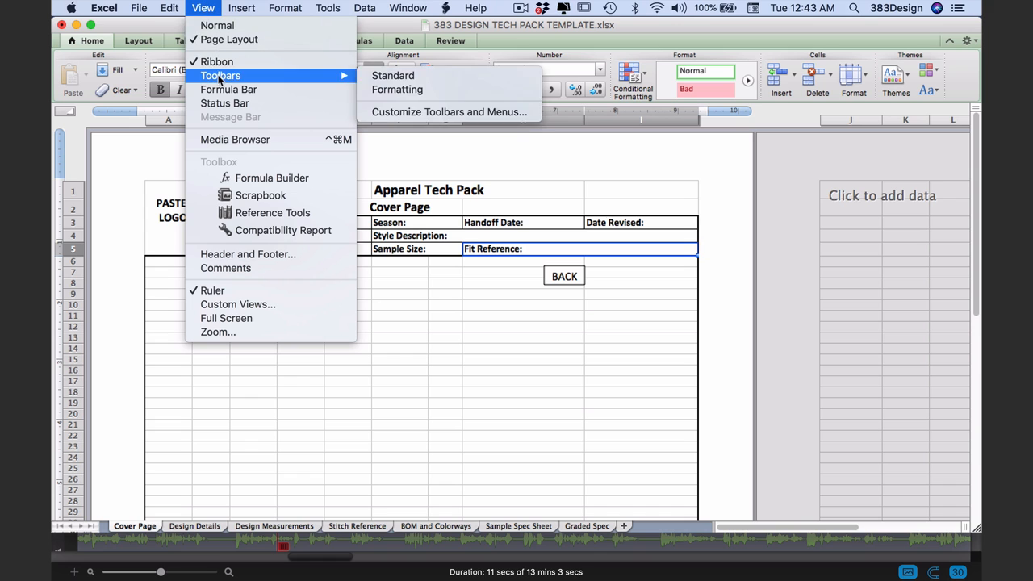
pyautogui.click(393, 76)
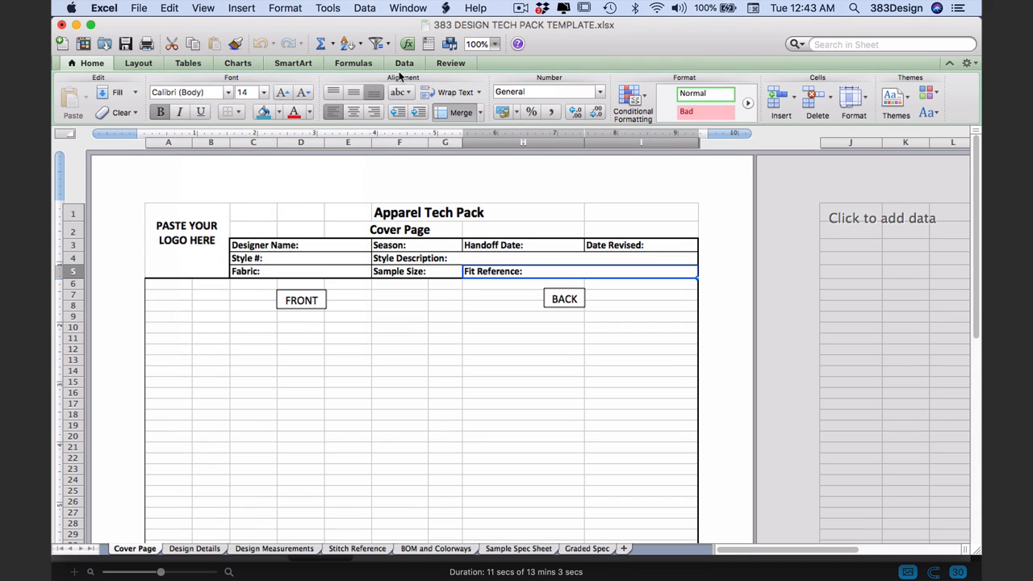
pyautogui.click(203, 7)
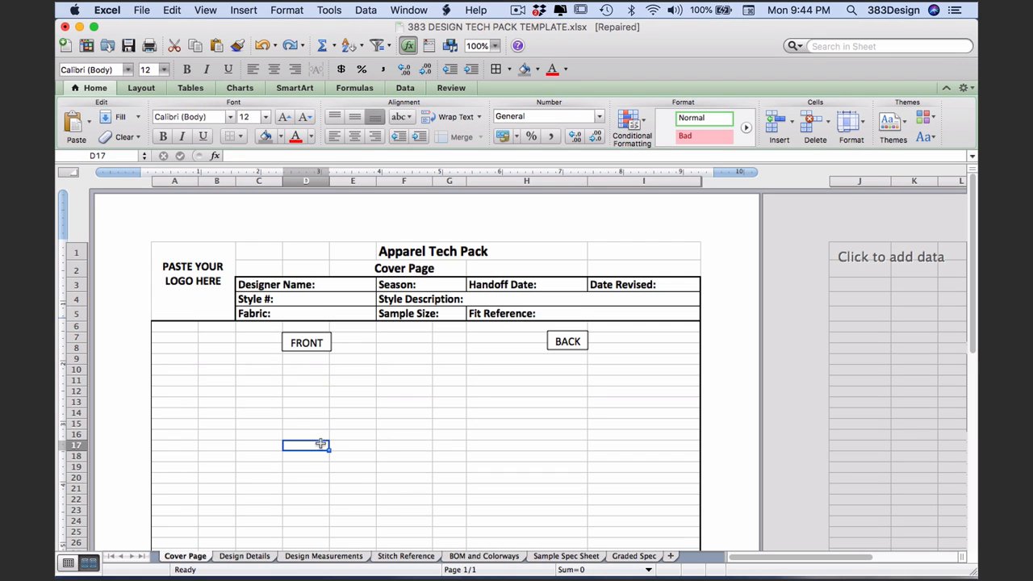
# Step: Fill the Designer Name header field with 'Mikelle'
pyautogui.click(274, 285)
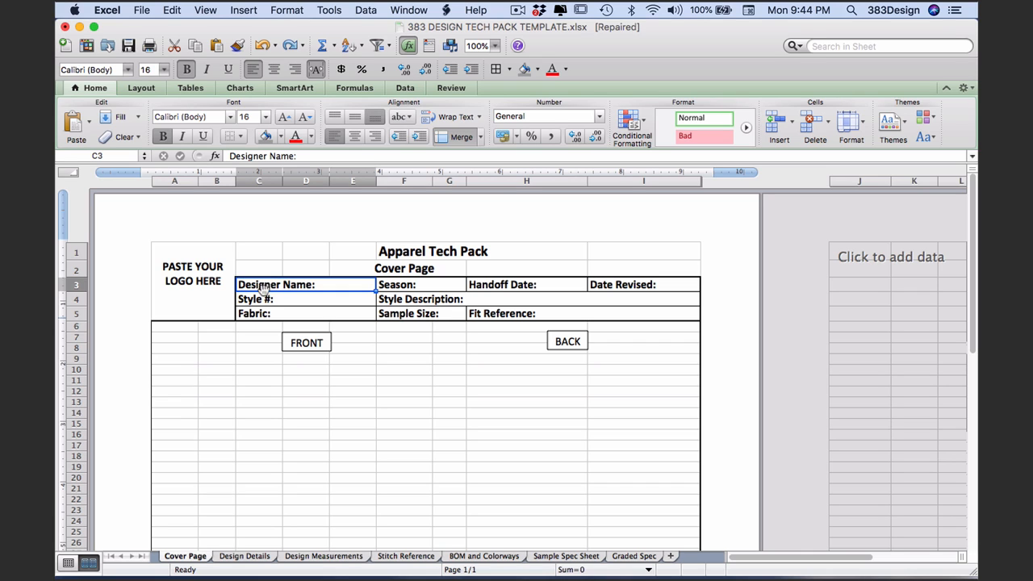
pyautogui.doubleClick(305, 284)
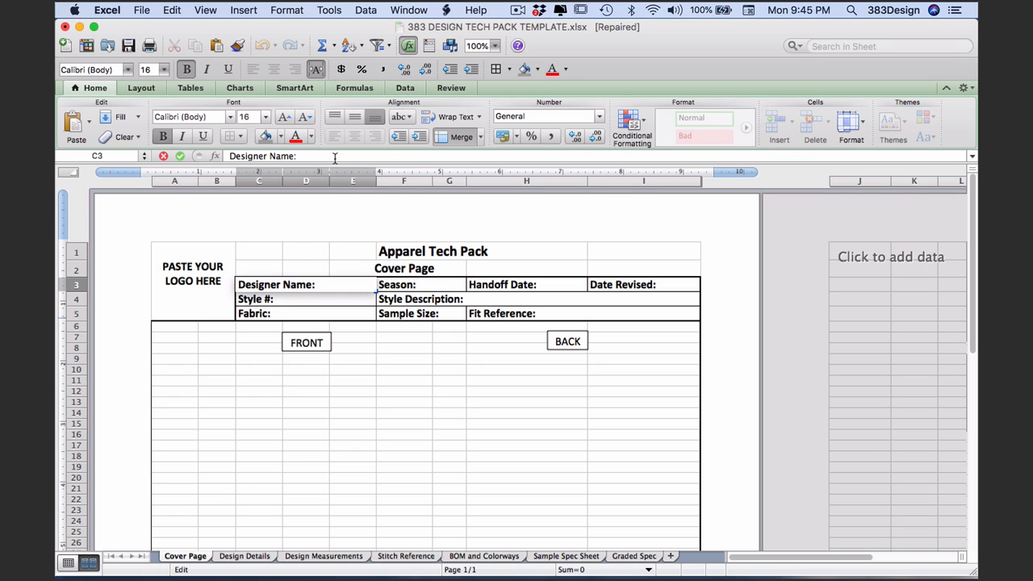
pyautogui.write('Mikelle Drew')
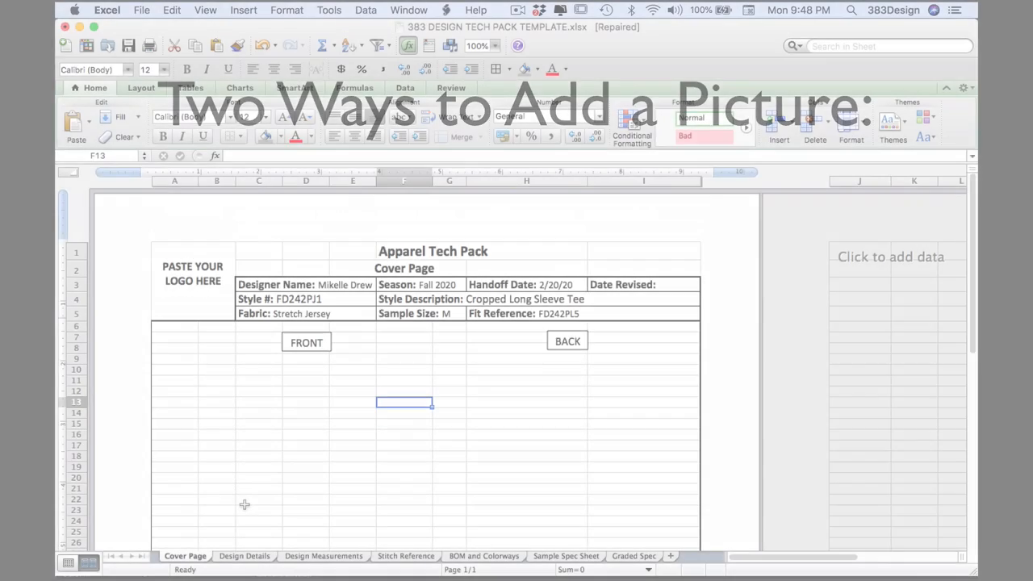
# Step: Insert the round 383 logo picture from file onto the cover page
pyautogui.click(142, 9)
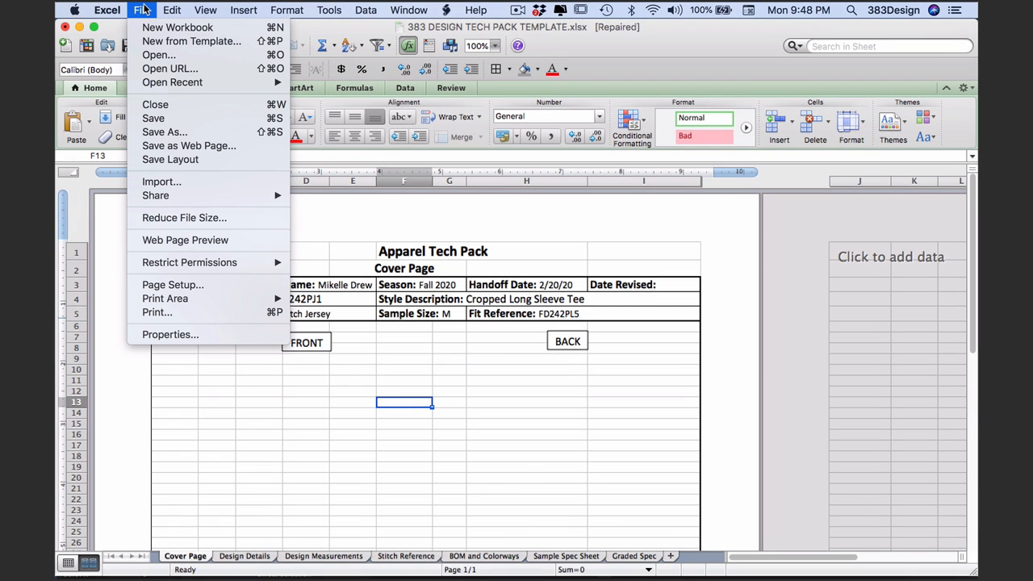
pyautogui.click(242, 10)
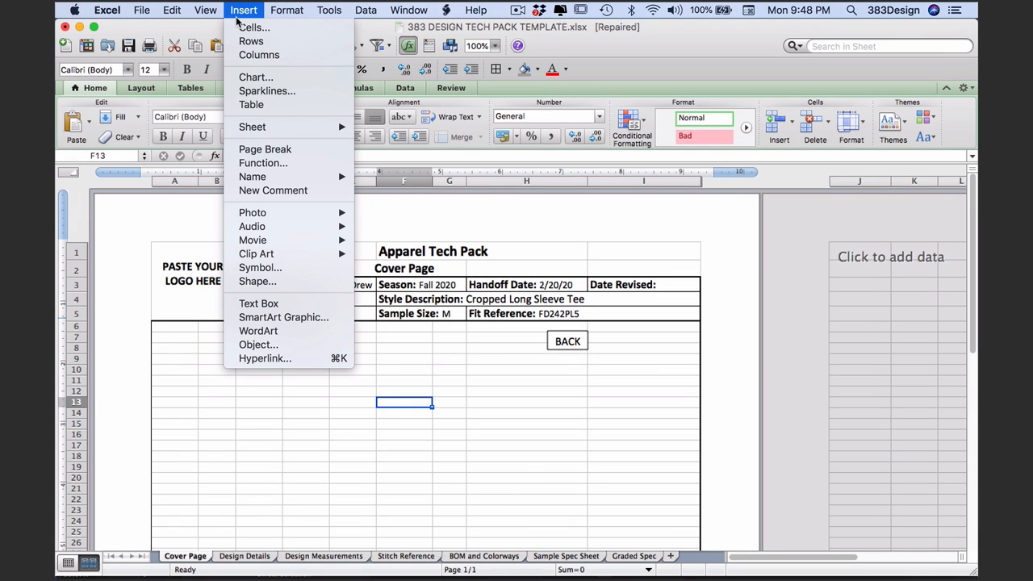
pyautogui.moveTo(252, 213)
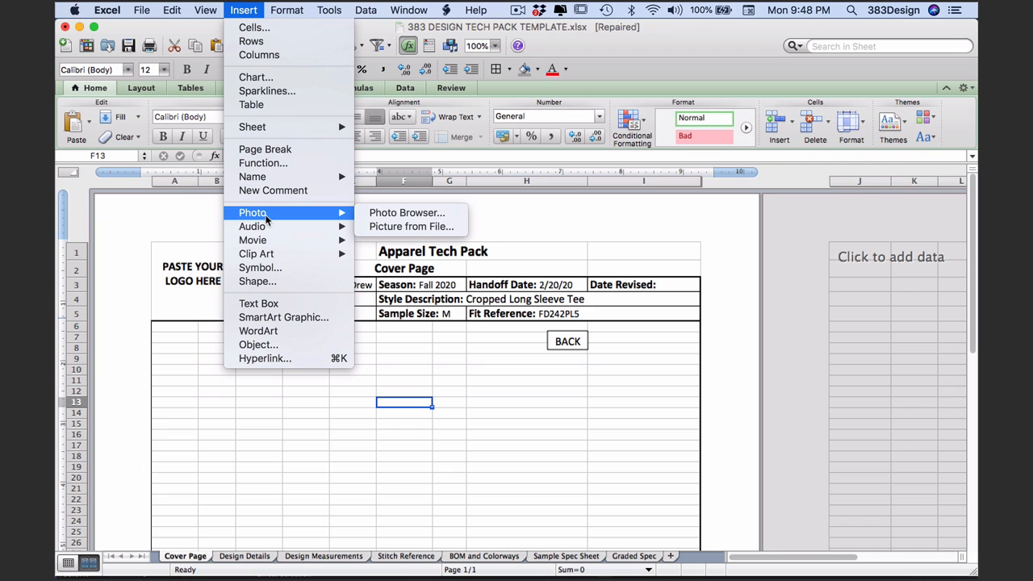
pyautogui.moveTo(410, 226)
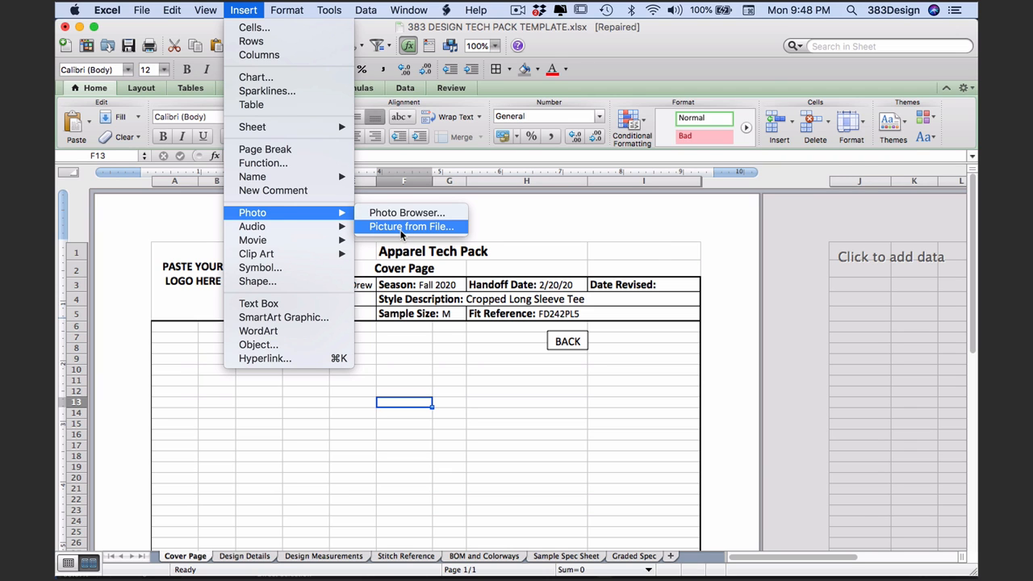
pyautogui.click(410, 226)
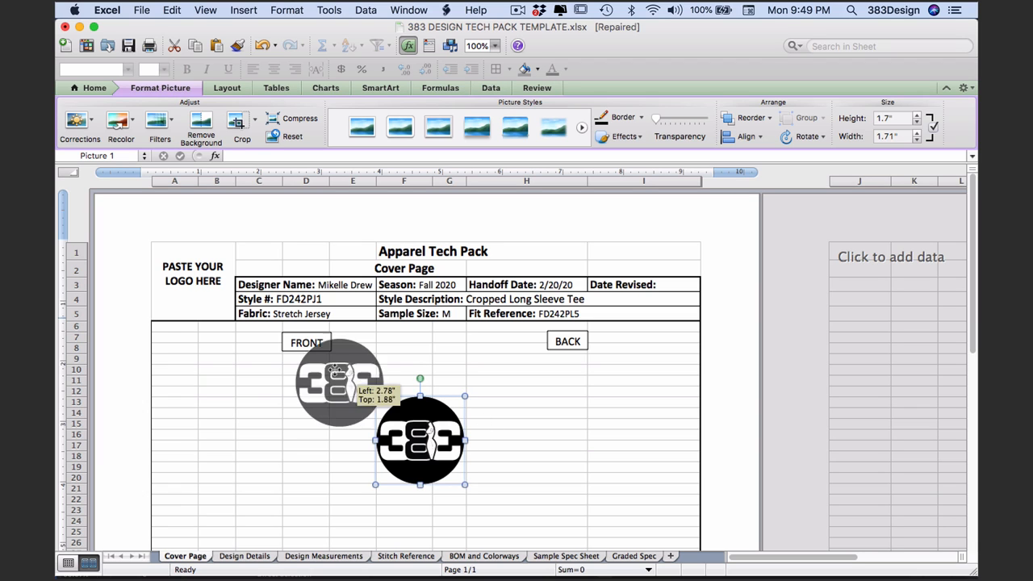
# Step: Move and shrink the logo to fit the PASTE YOUR LOGO HERE box at top left
pyautogui.moveTo(420, 439); pyautogui.dragTo(194, 291)
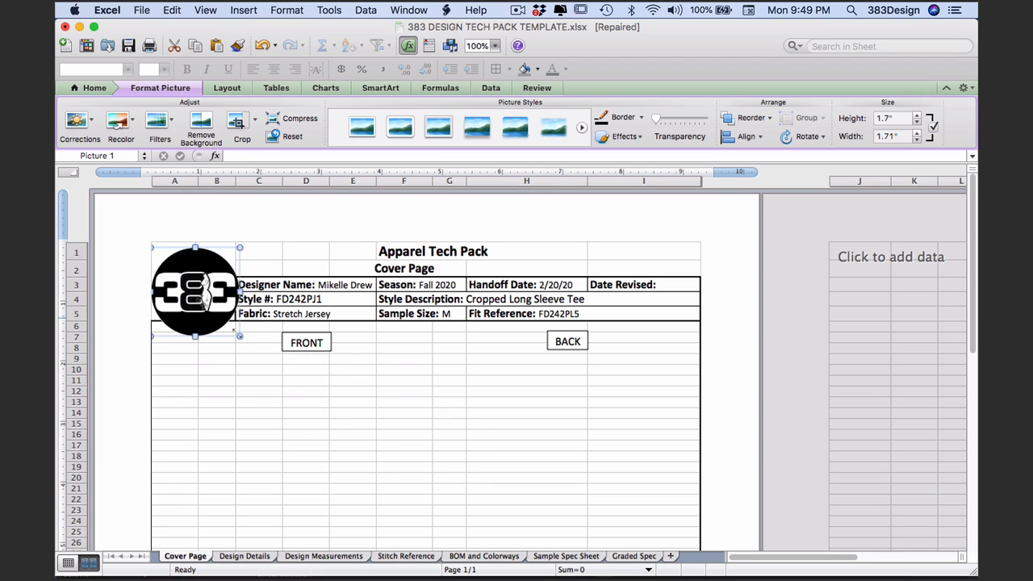
pyautogui.moveTo(239, 338); pyautogui.dragTo(230, 315)
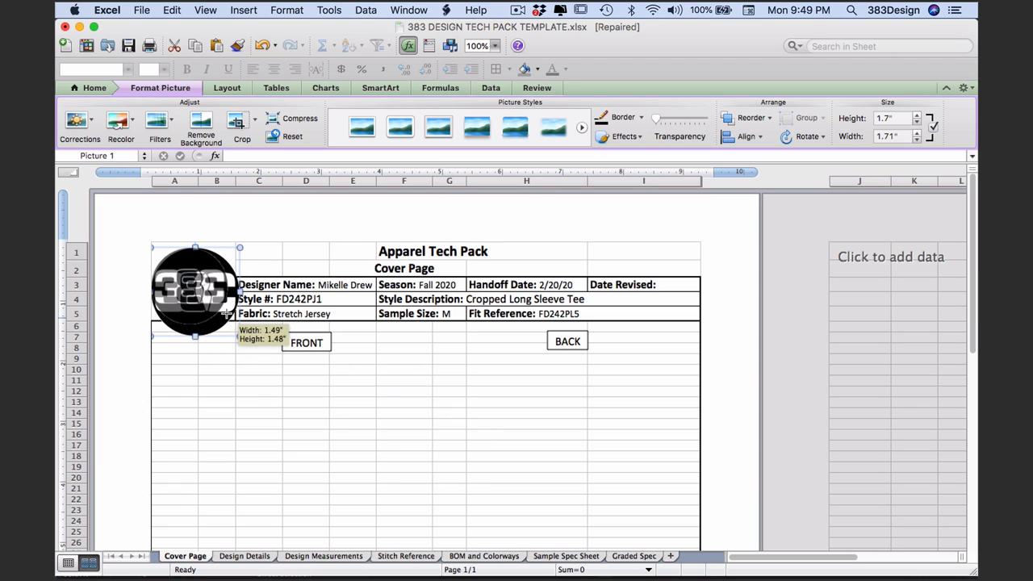
pyautogui.moveTo(194, 303); pyautogui.dragTo(191, 288)
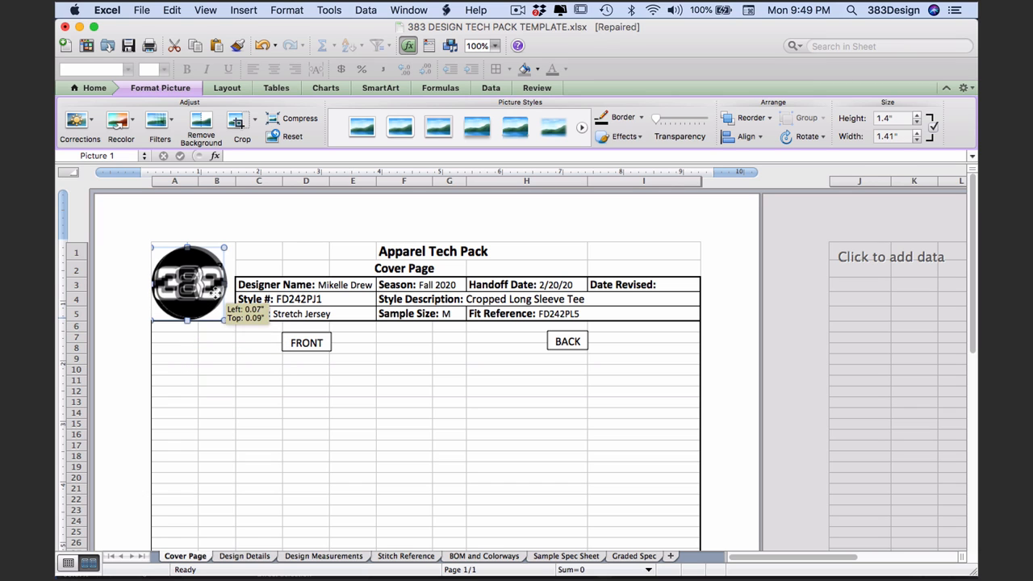
pyautogui.click(216, 359)
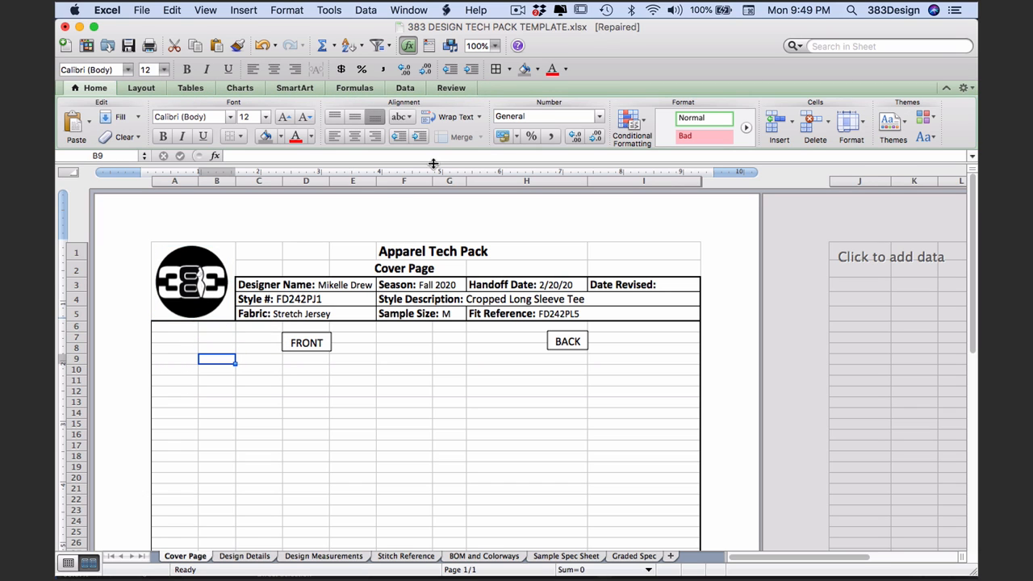
pyautogui.click(190, 283)
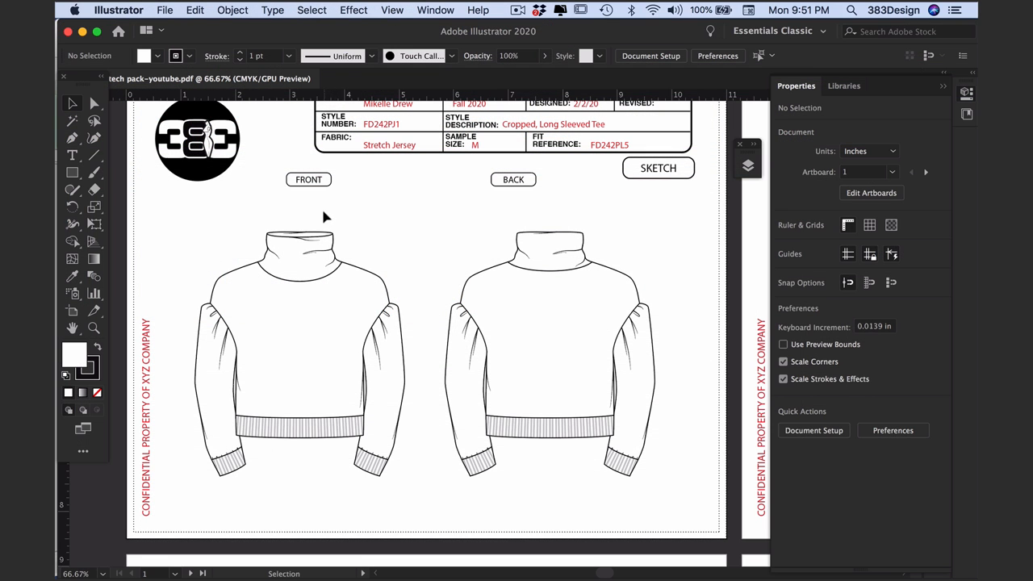
pyautogui.moveTo(315, 203)
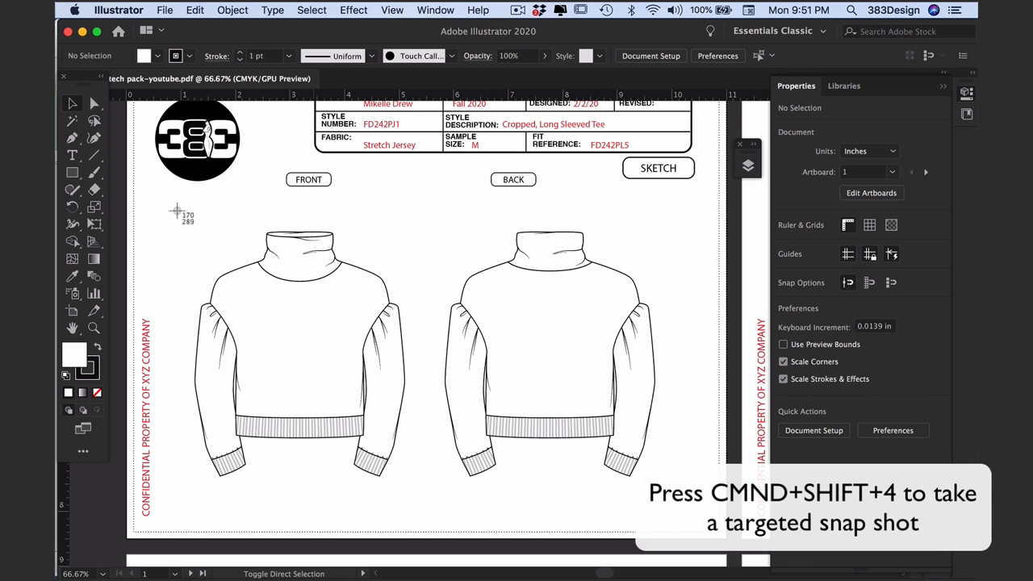
# Step: Capture a screenshot selection around the front and back sweater flats
pyautogui.moveTo(176, 213); pyautogui.dragTo(531, 429)
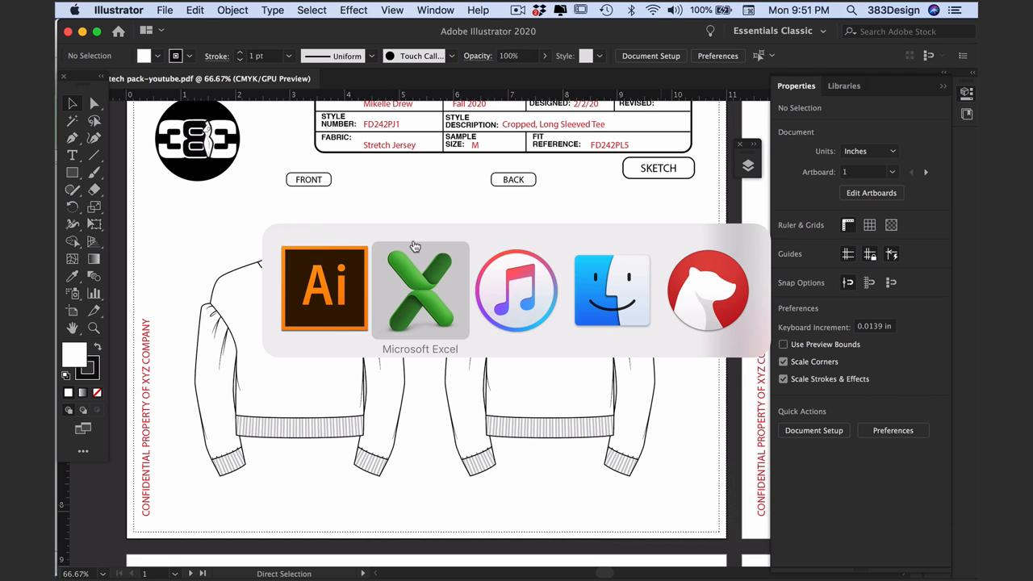
# Step: Paste the captured sketches beneath the FRONT and BACK labels, then return to Illustrator
pyautogui.click(419, 291)
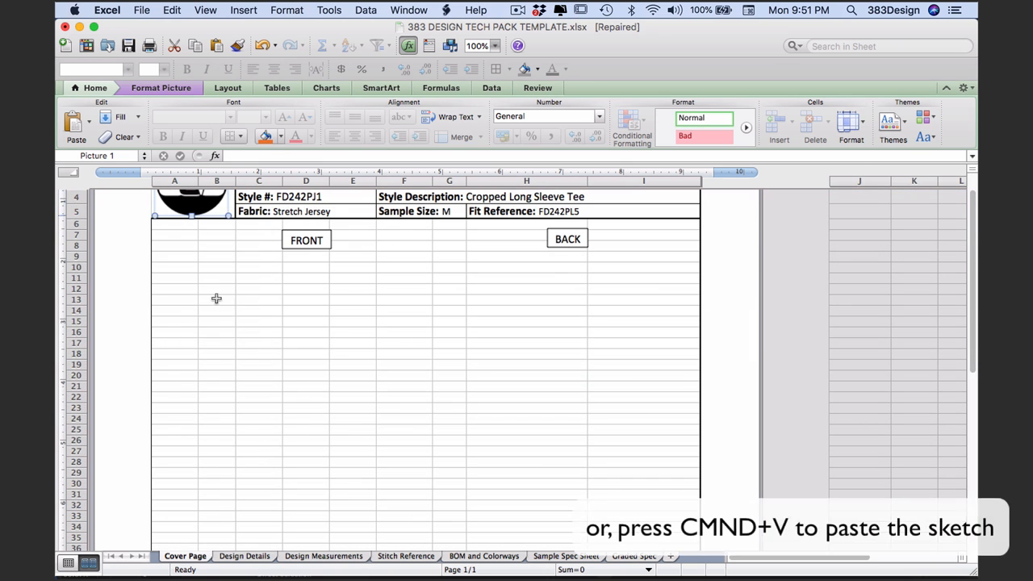
pyautogui.click(171, 9)
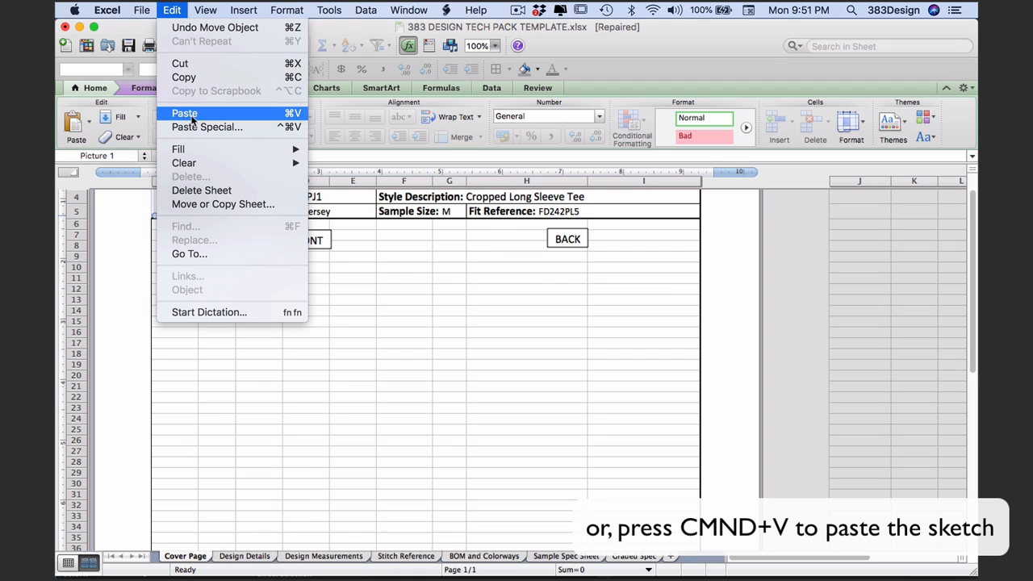
pyautogui.click(184, 113)
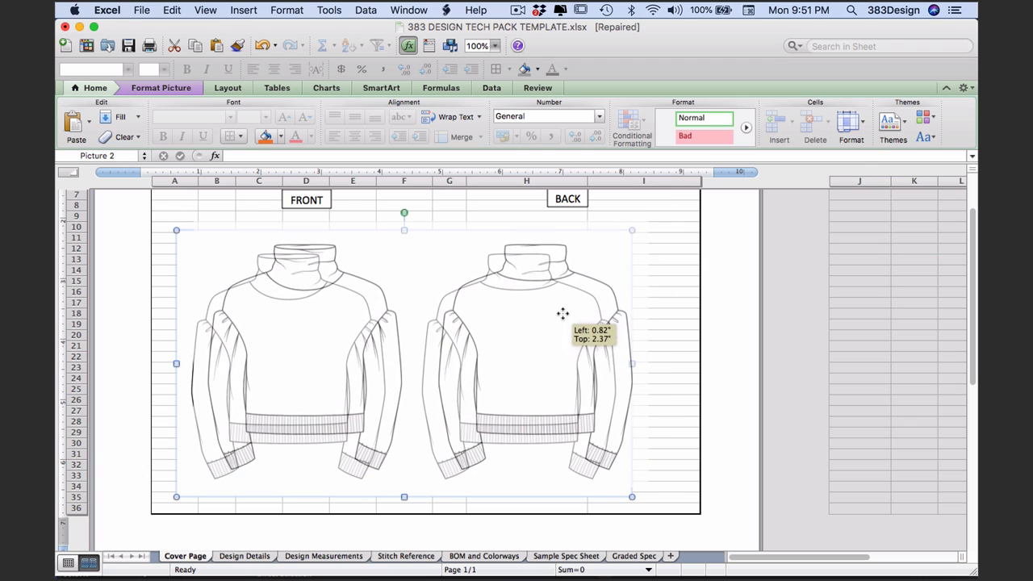
pyautogui.click(669, 358)
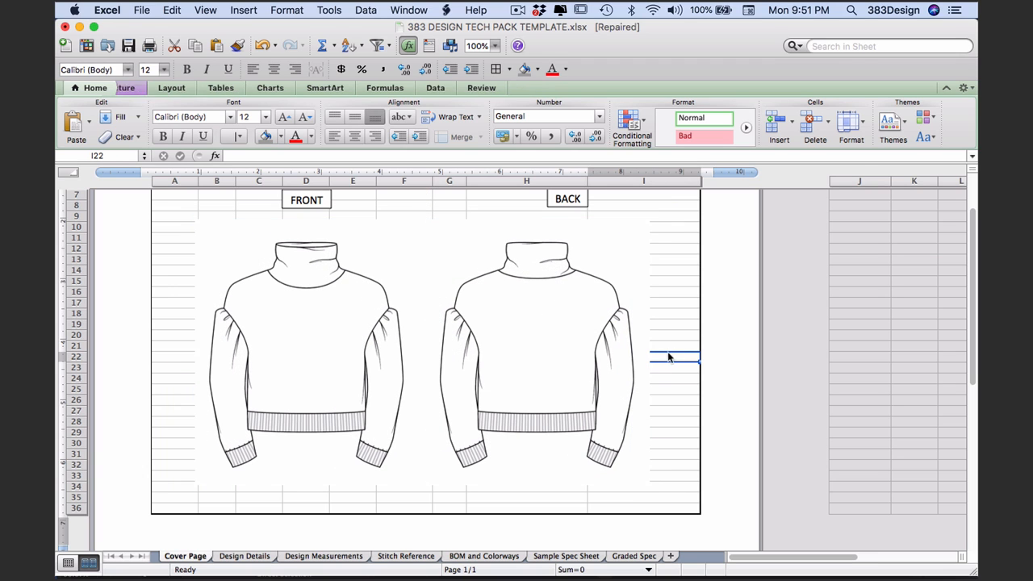
pyautogui.scroll(3)
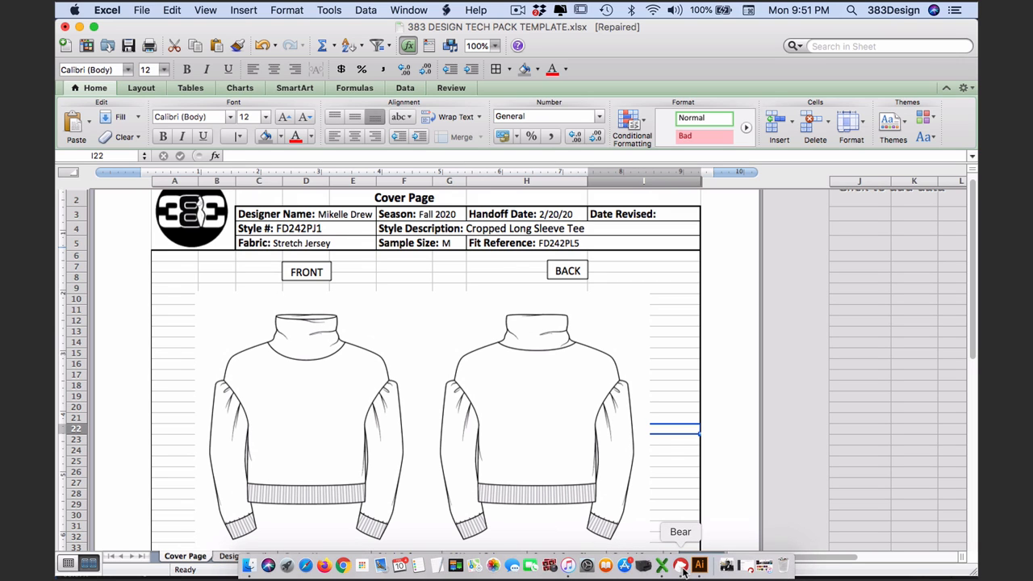
pyautogui.click(699, 565)
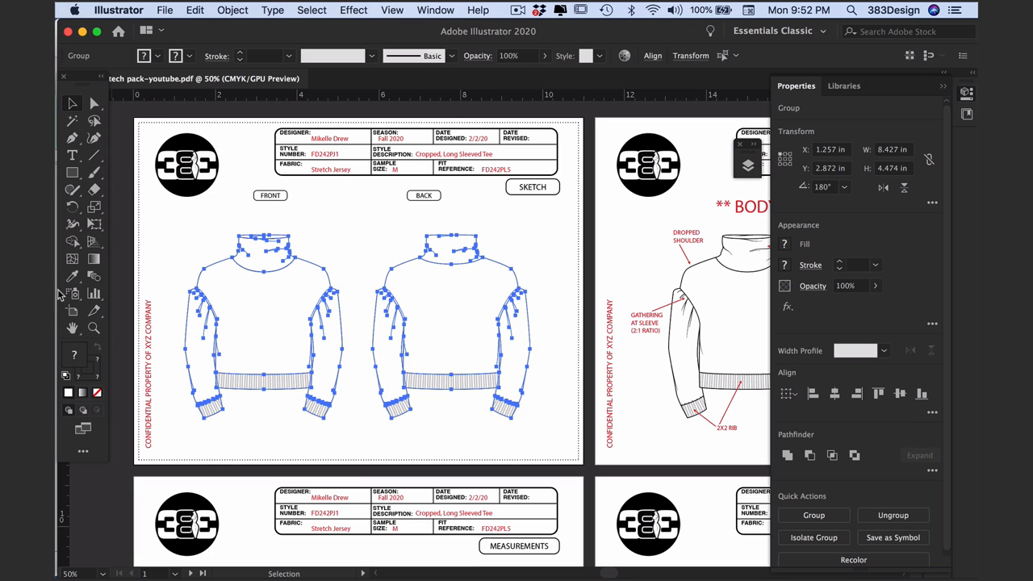
# Step: Start editing the artboard to fit it around the sweater sketches
pyautogui.click(71, 310)
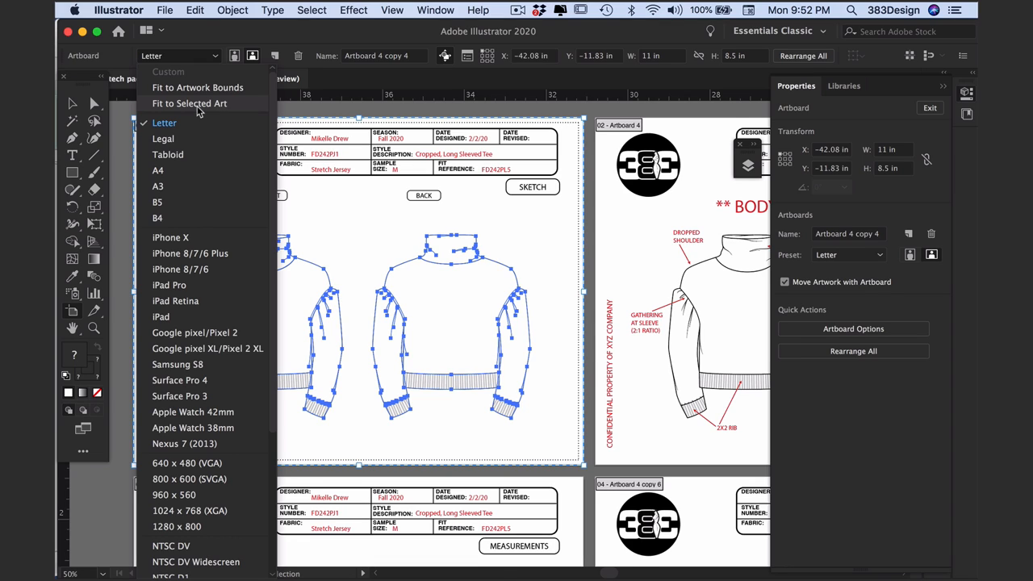
pyautogui.moveTo(190, 103)
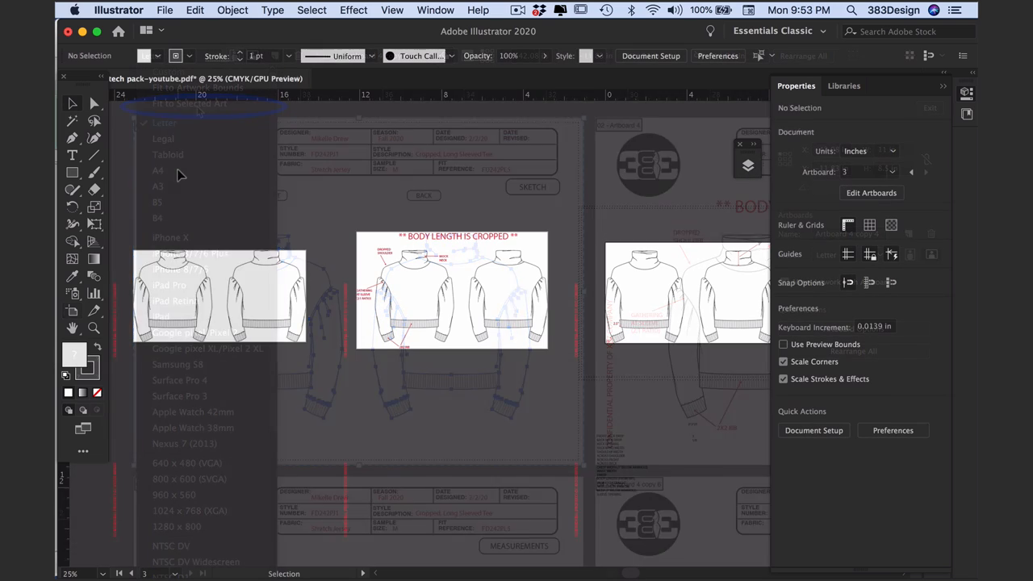
# Step: Set up Export As with JPEG format and Use Artboards ticked
pyautogui.click(164, 10)
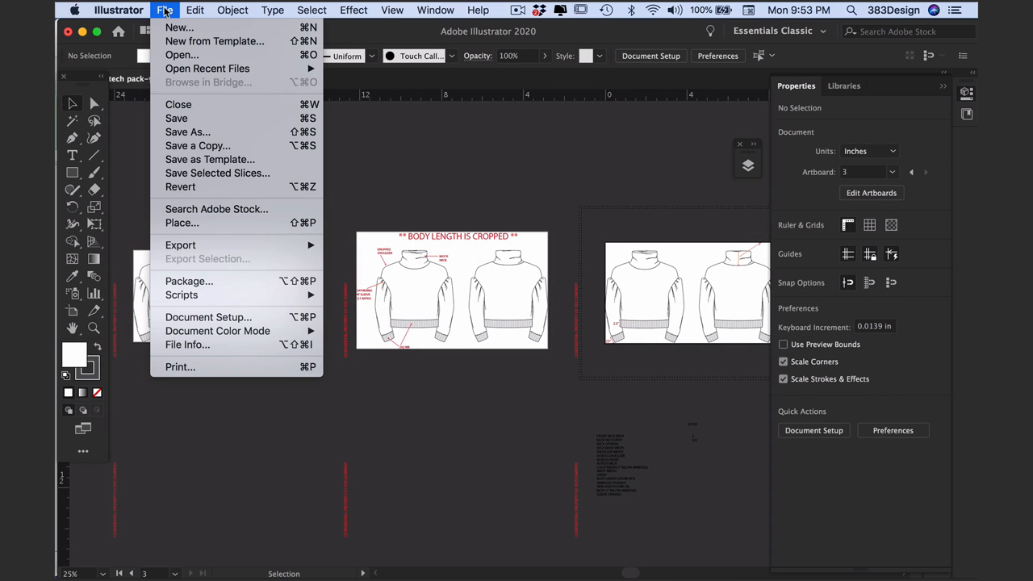
pyautogui.moveTo(237, 245)
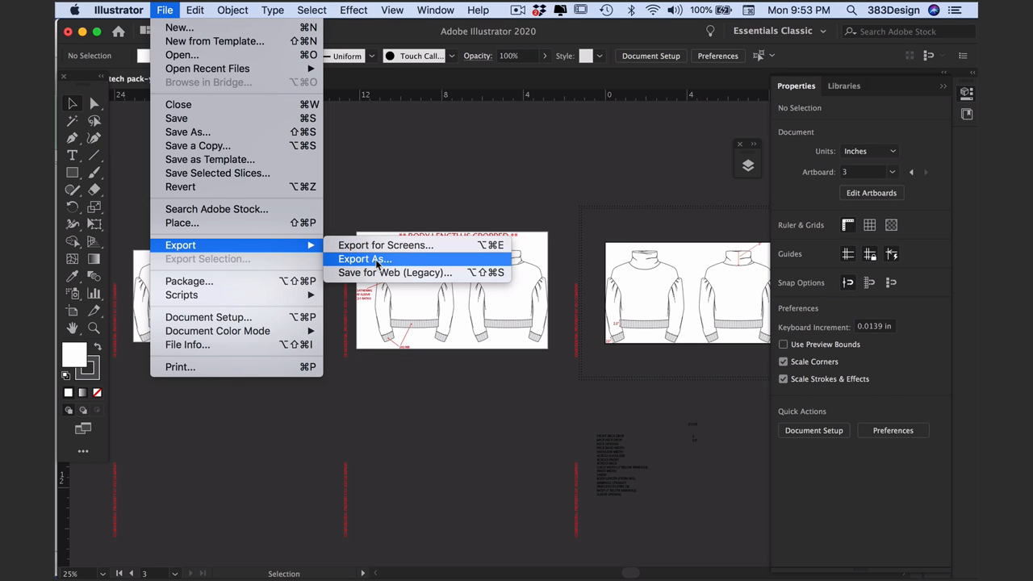
pyautogui.click(365, 259)
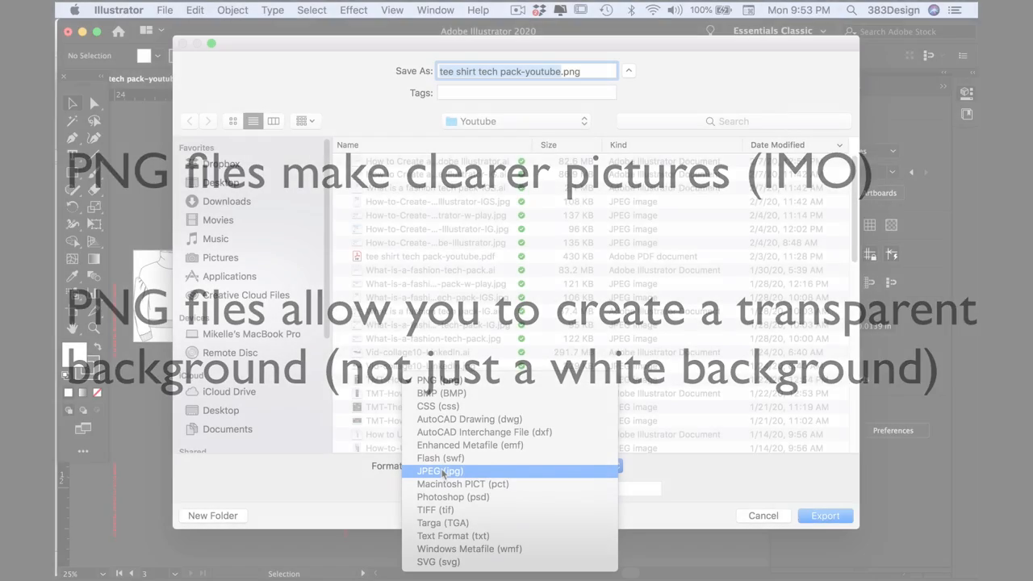
pyautogui.click(439, 472)
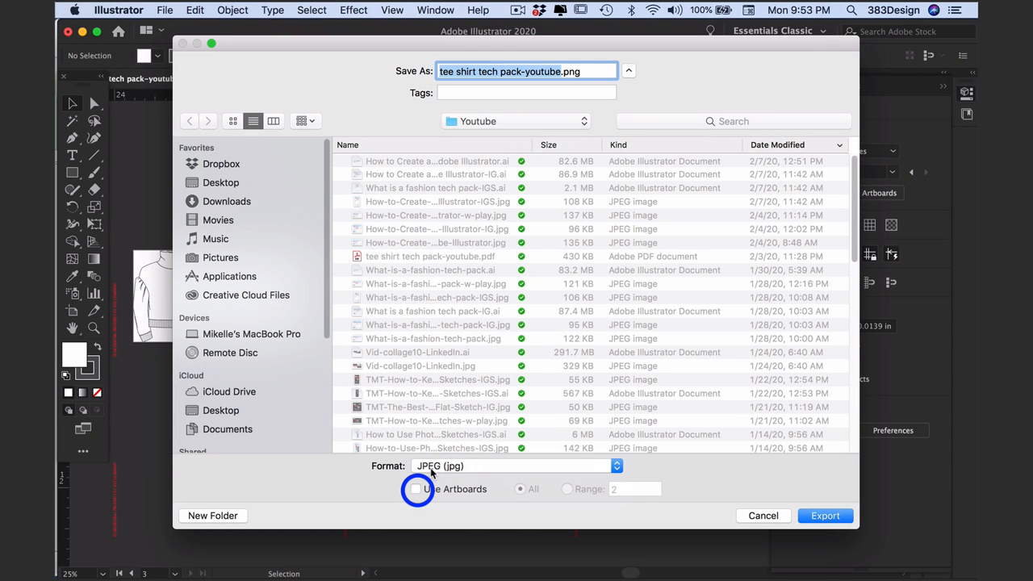
pyautogui.click(519, 489)
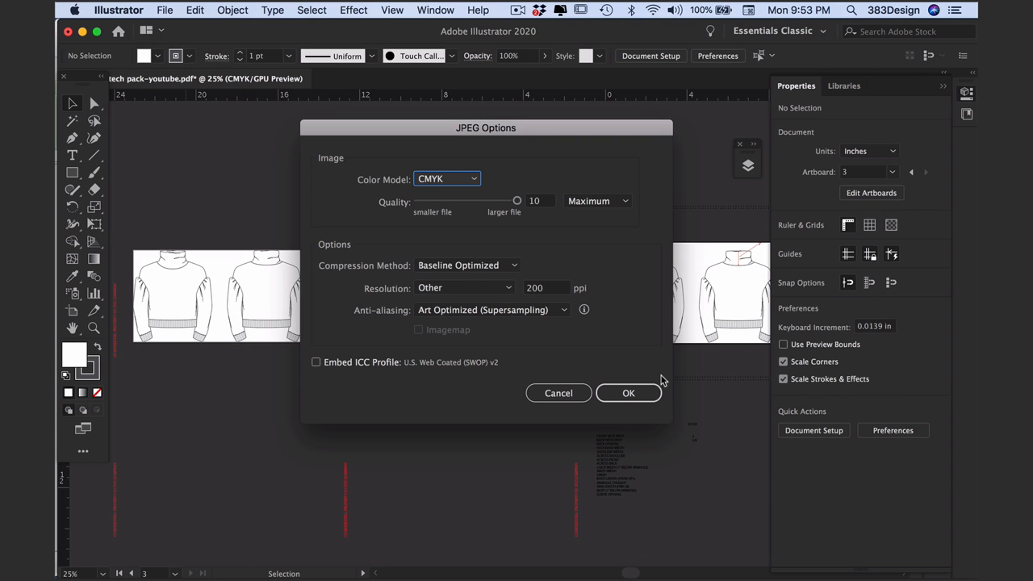
pyautogui.moveTo(510, 207)
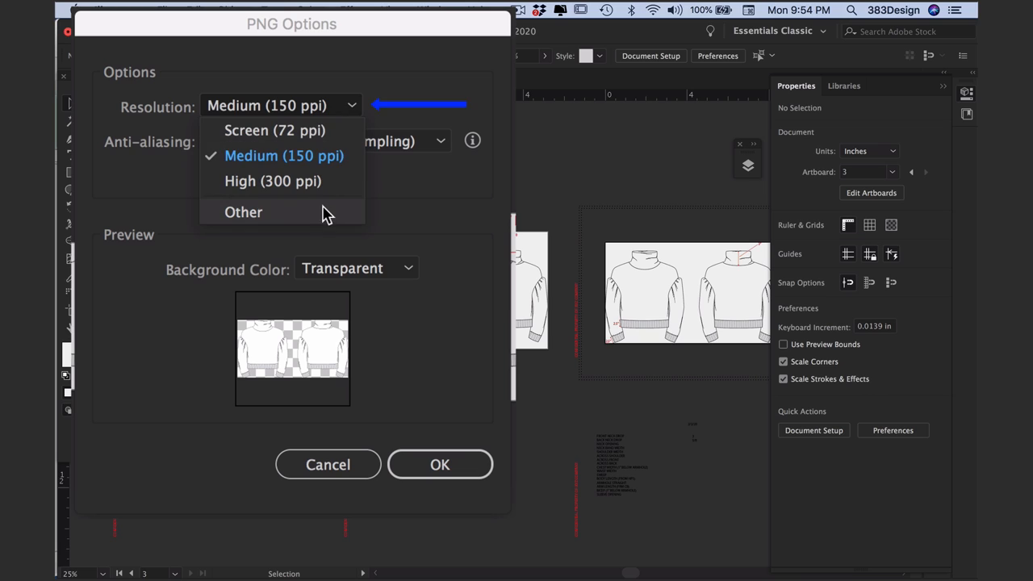
# Step: Set PNG export to 200 ppi, Art Optimized anti-aliasing, transparent background, and confirm
pyautogui.click(244, 212)
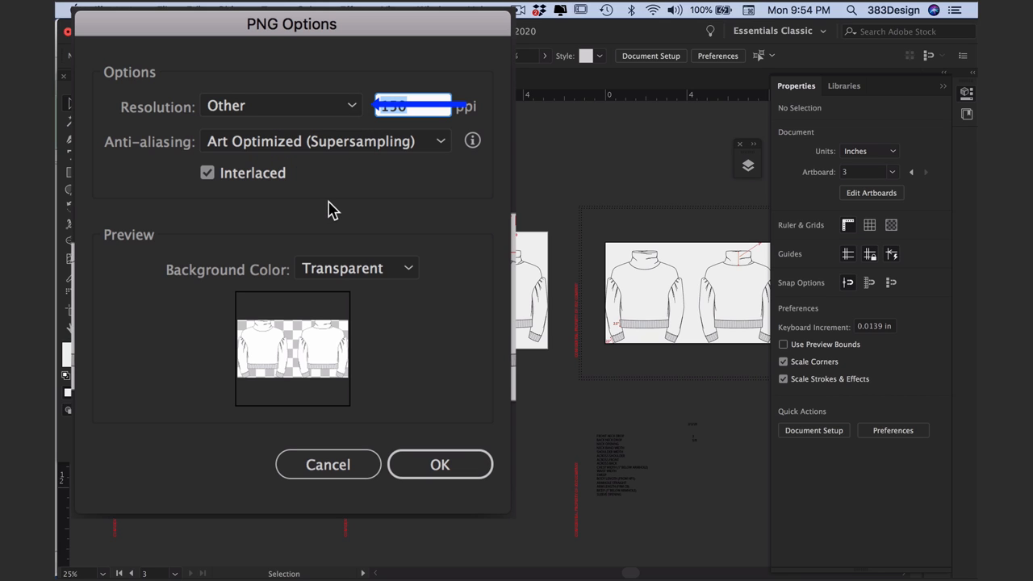
pyautogui.write('200')
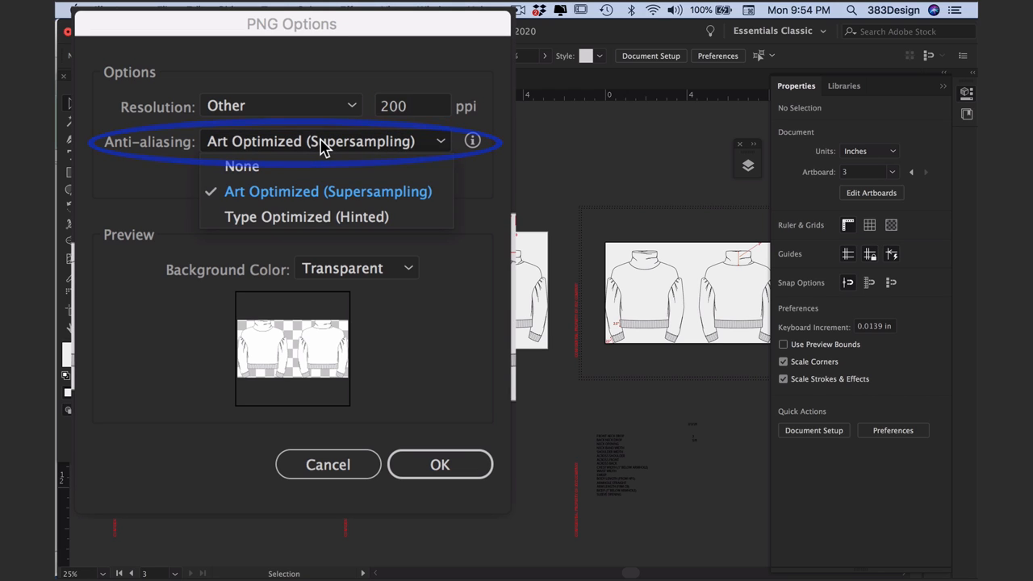
pyautogui.click(327, 190)
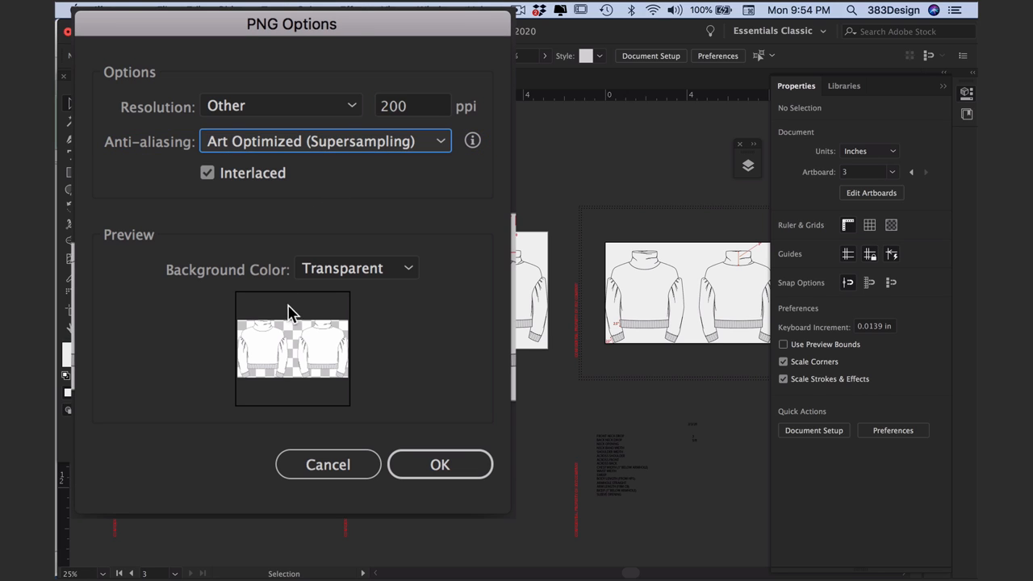
pyautogui.click(356, 268)
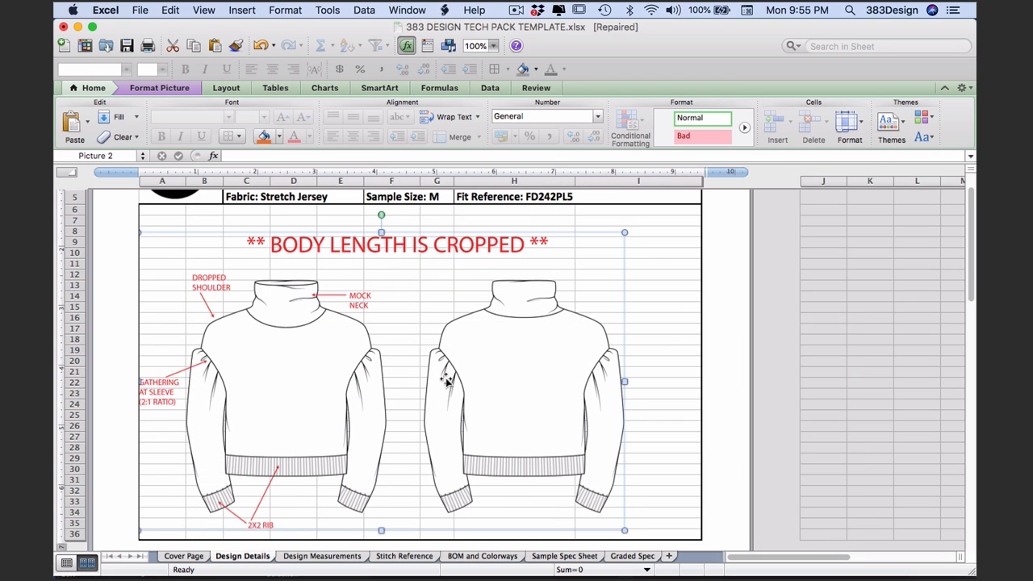
# Step: Place the pasted flat sketch below the header on the Design Measurements sheet
pyautogui.moveTo(448, 381); pyautogui.dragTo(510, 407)
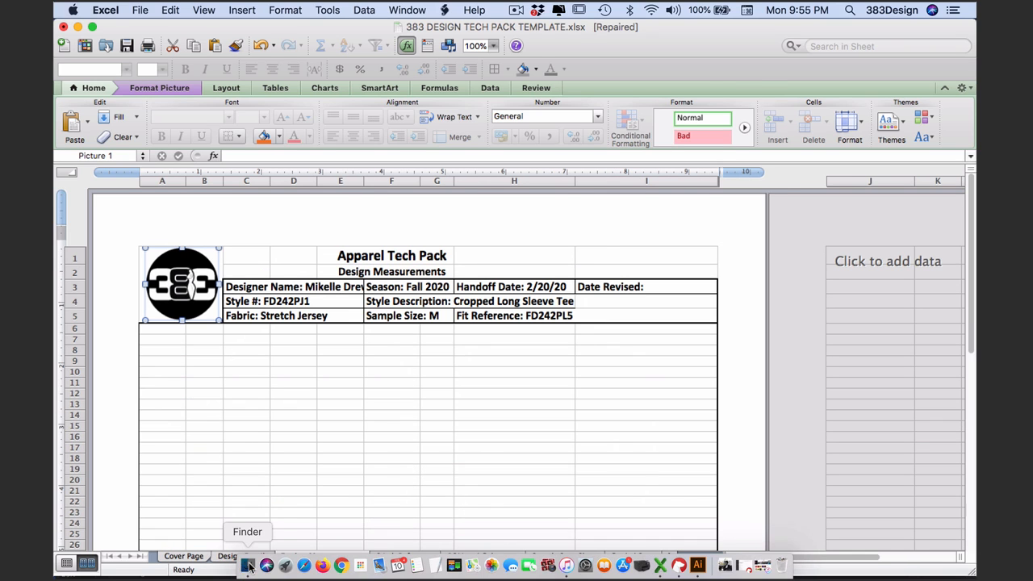
pyautogui.click(248, 565)
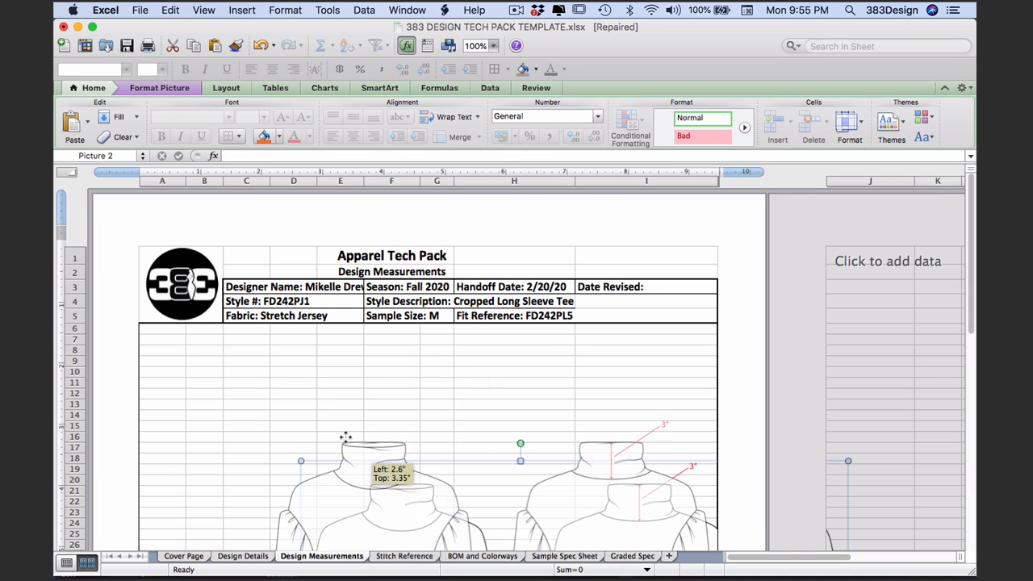
pyautogui.click(403, 555)
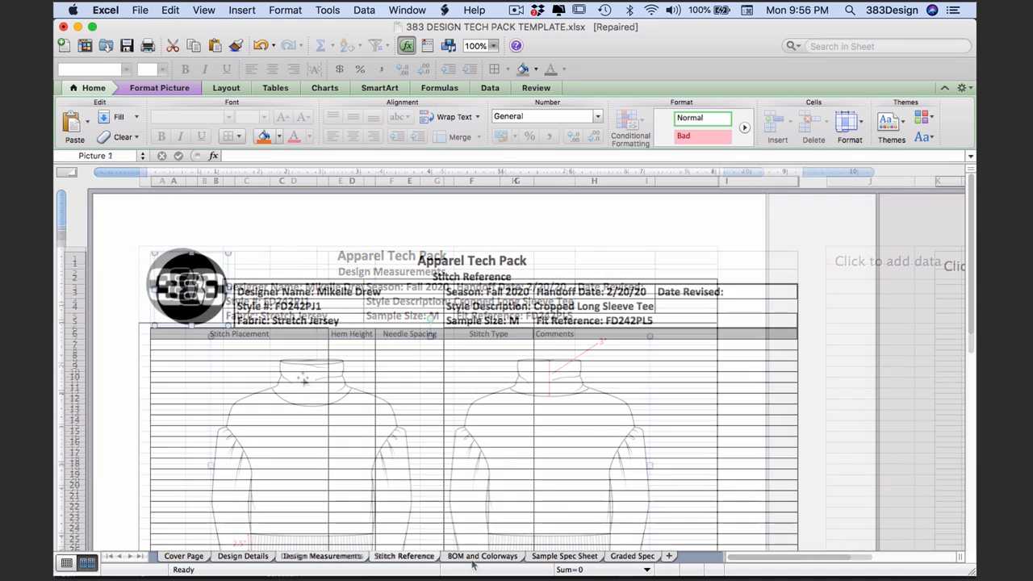
# Step: Start the Trim BOM row with 'Factory Supplied' and the clear elastic description
pyautogui.click(480, 555)
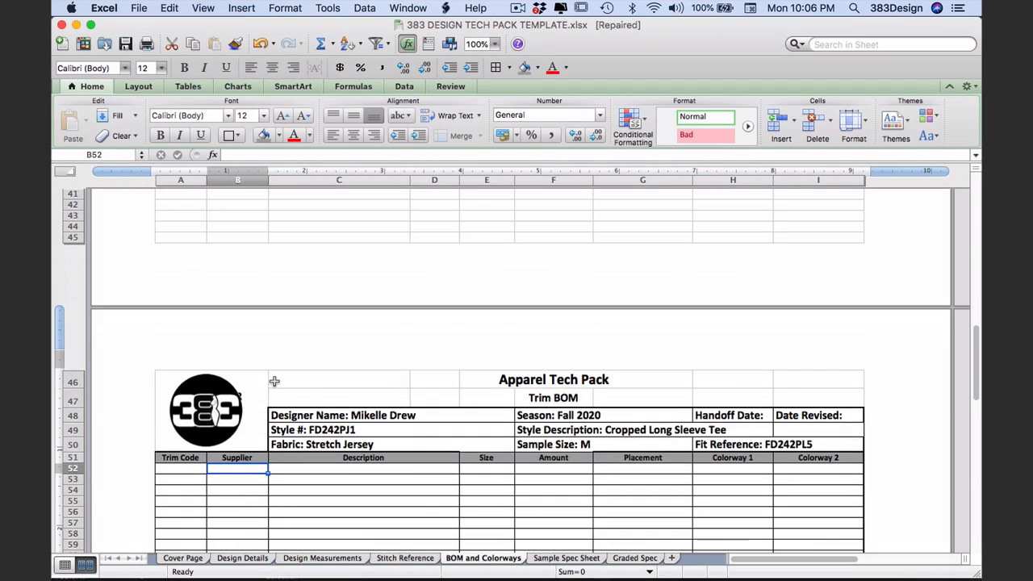
pyautogui.write('Factory Supplied')
pyautogui.click(363, 468)
pyautogui.write('Clear Flat Elasti')
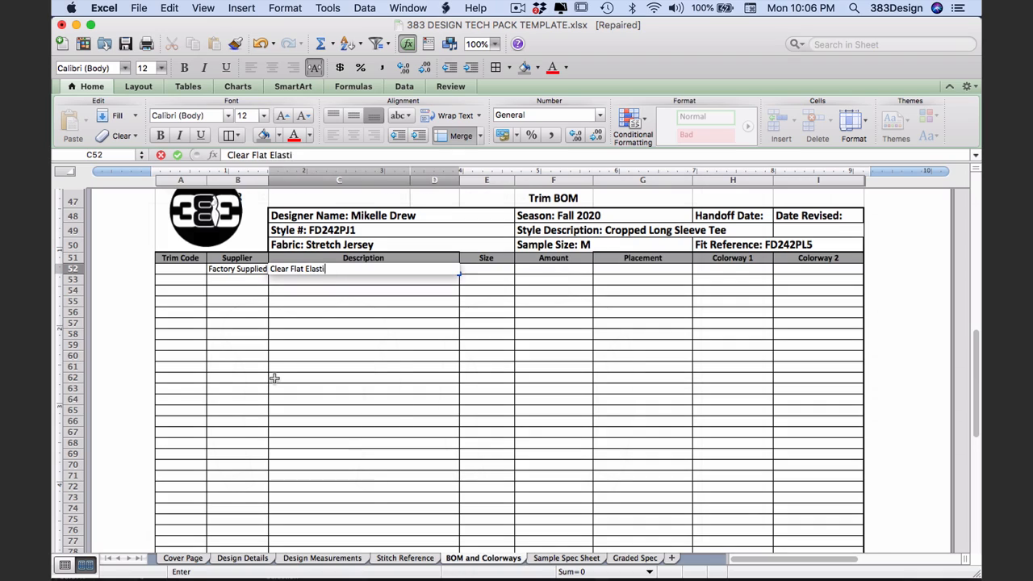
pyautogui.click(182, 558)
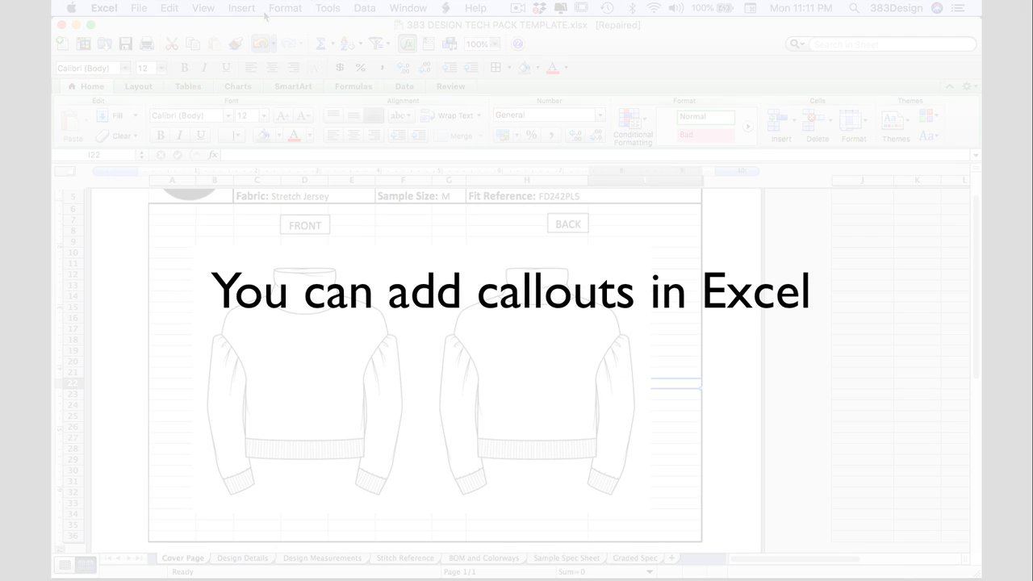
# Step: Add a text box left of the front sketch reading DROP SHOULDER
pyautogui.click(242, 8)
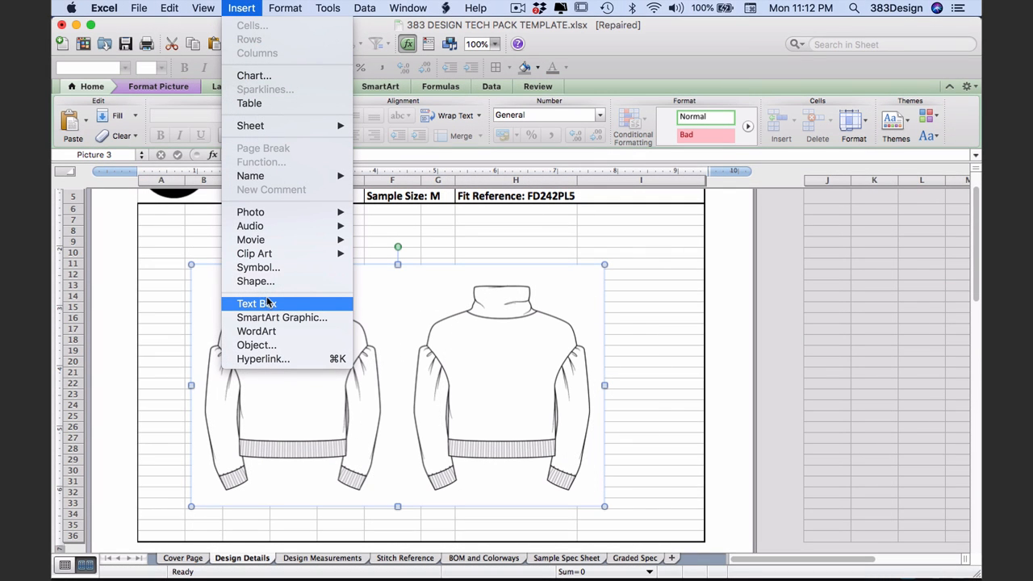
pyautogui.click(255, 303)
pyautogui.write('DROP SHOULDER')
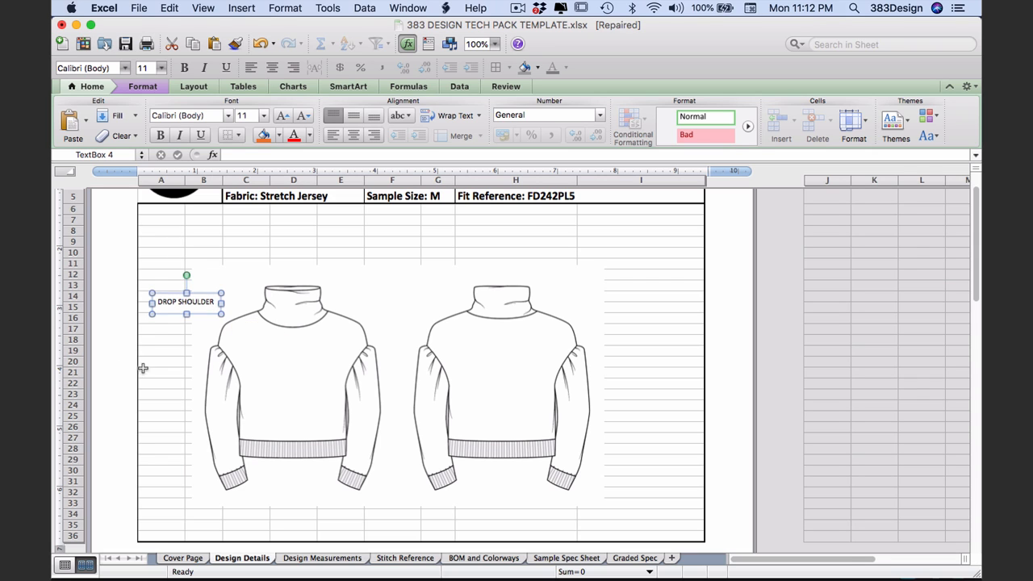
pyautogui.click(203, 8)
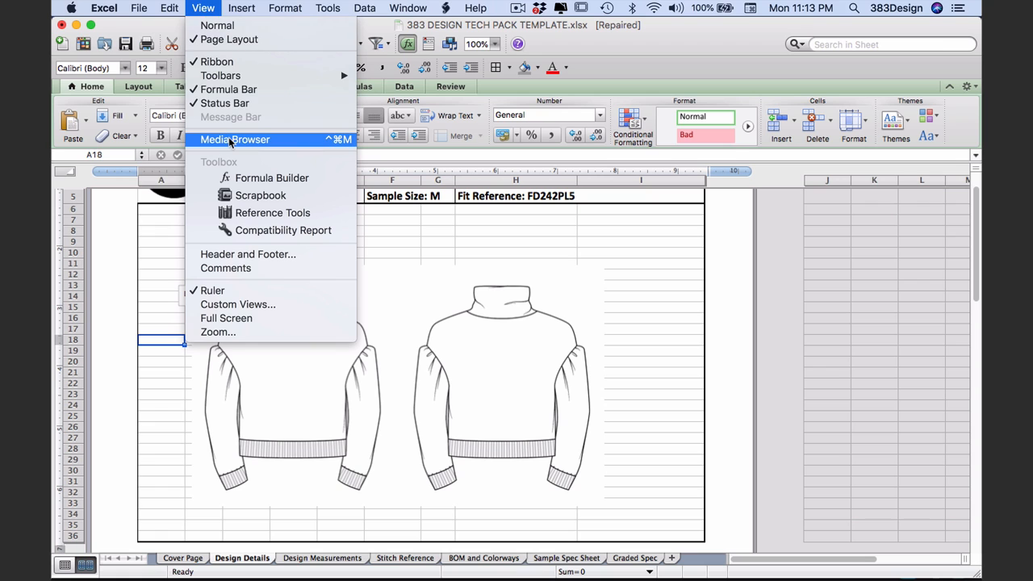
# Step: Draw a red arrow from the DROP SHOULDER callout to the front sketch's shoulder
pyautogui.click(236, 139)
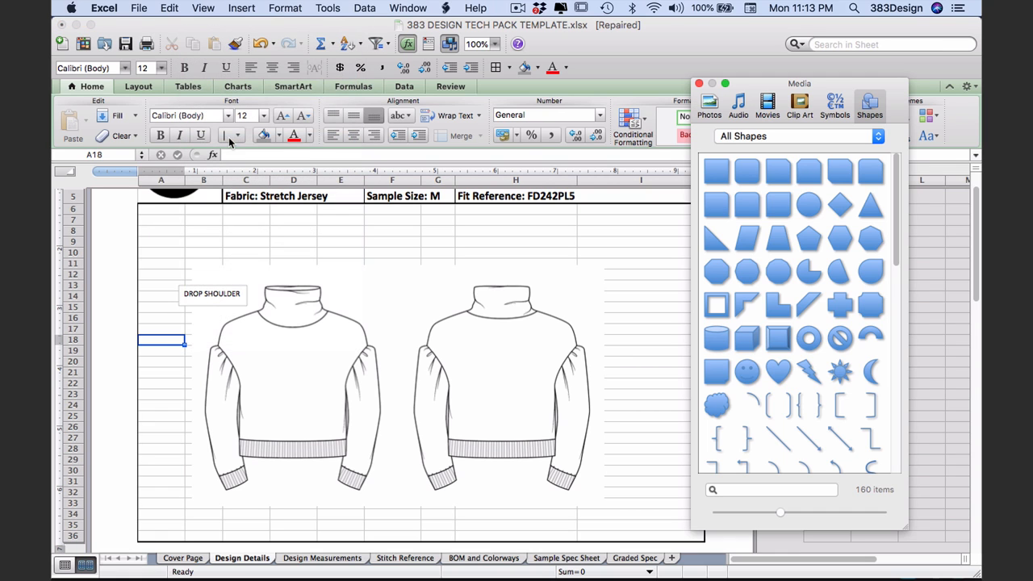
pyautogui.moveTo(882, 113)
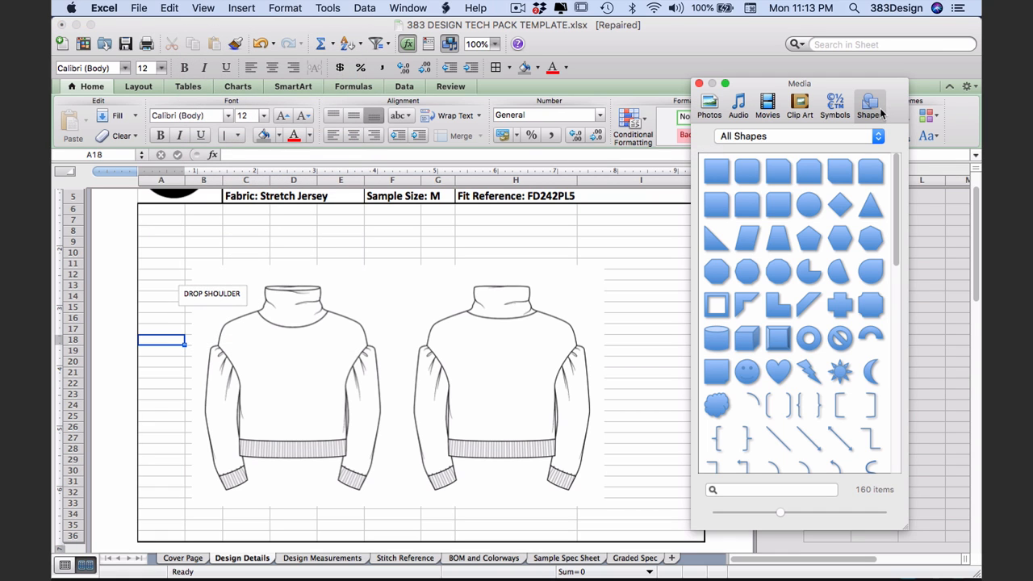
pyautogui.scroll(-3)
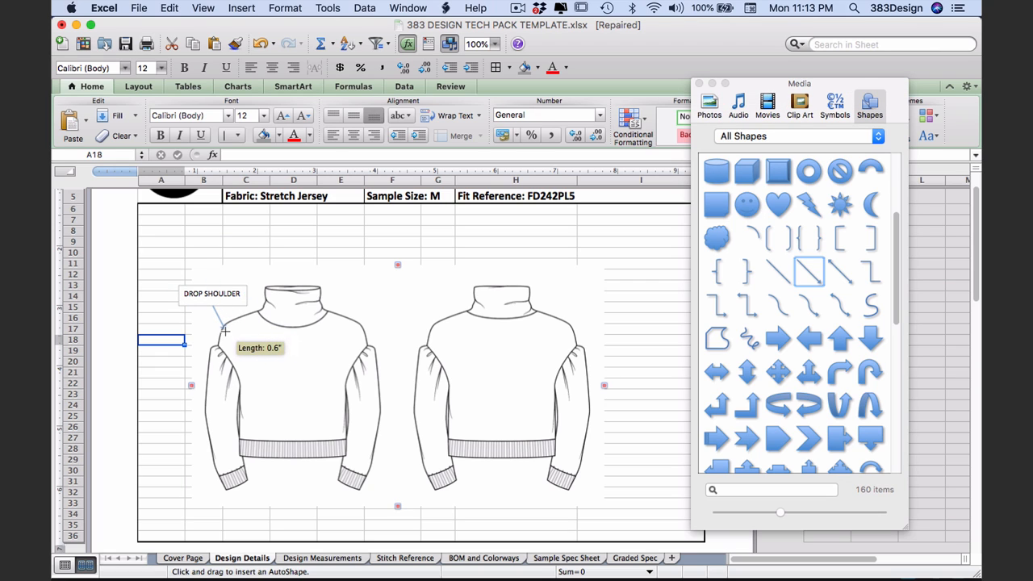
pyautogui.moveTo(213, 305); pyautogui.dragTo(225, 331)
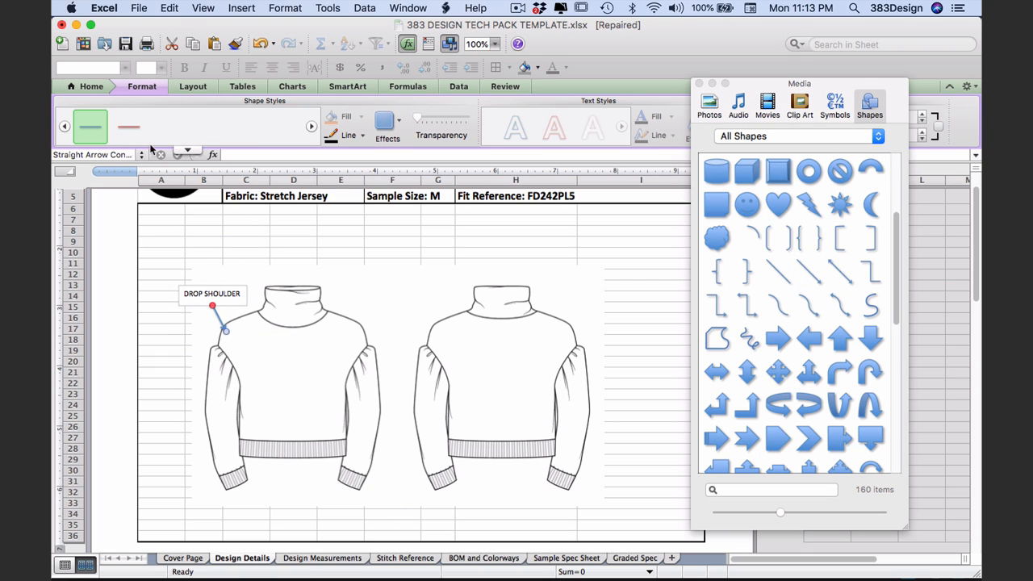
pyautogui.click(347, 136)
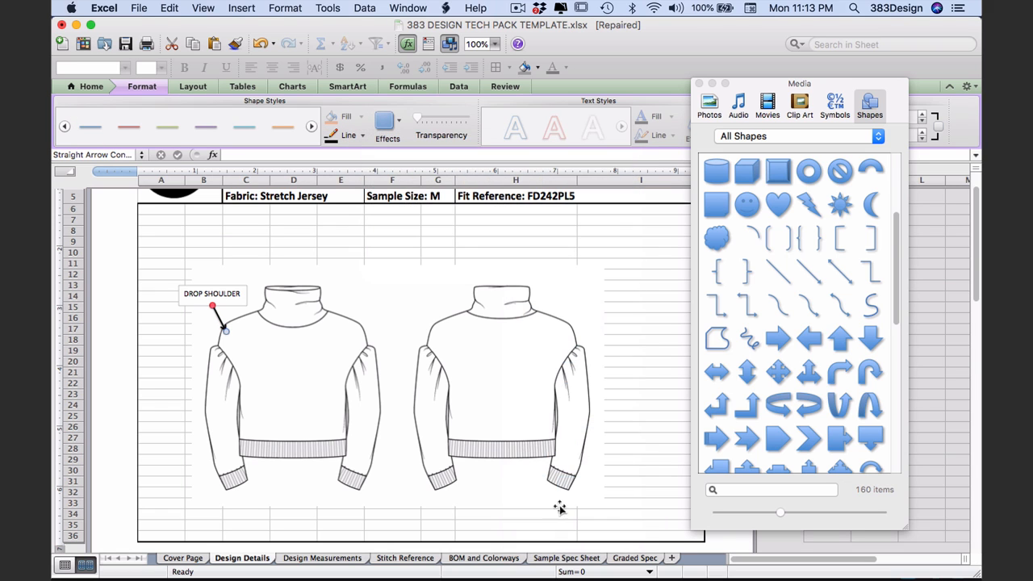
pyautogui.click(183, 558)
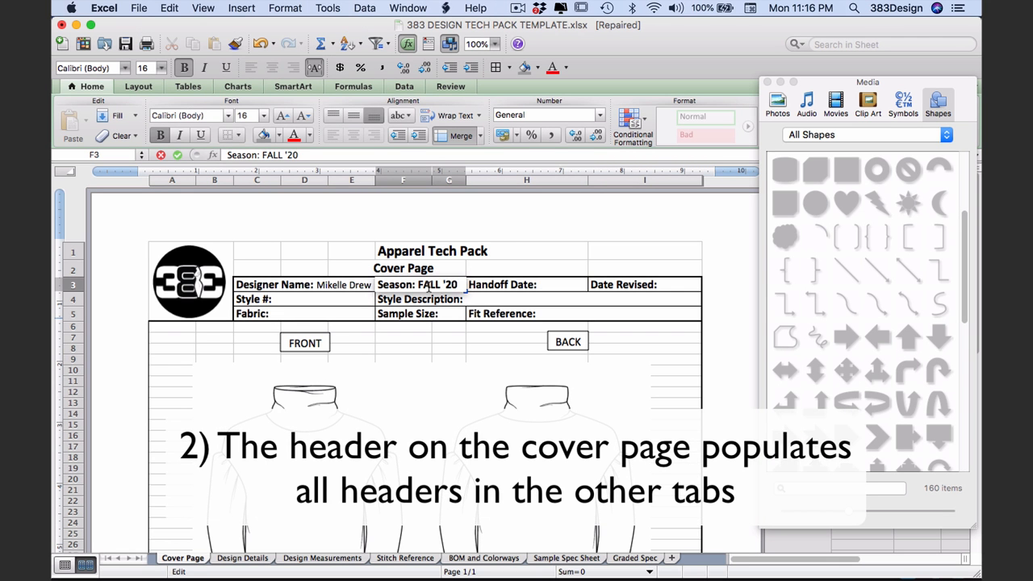
# Step: Confirm Season FALL '20 and style FD242PJ1 in the header, then list NECK OPENING on the Sample Spec Sheet
pyautogui.click(526, 284)
pyautogui.write(' FD242PJ1')
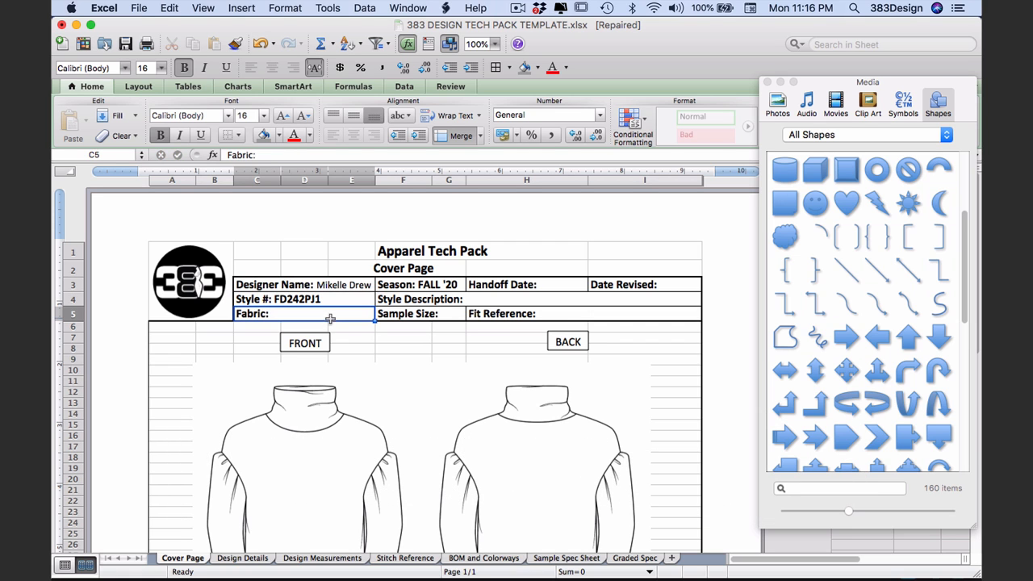
pyautogui.click(323, 558)
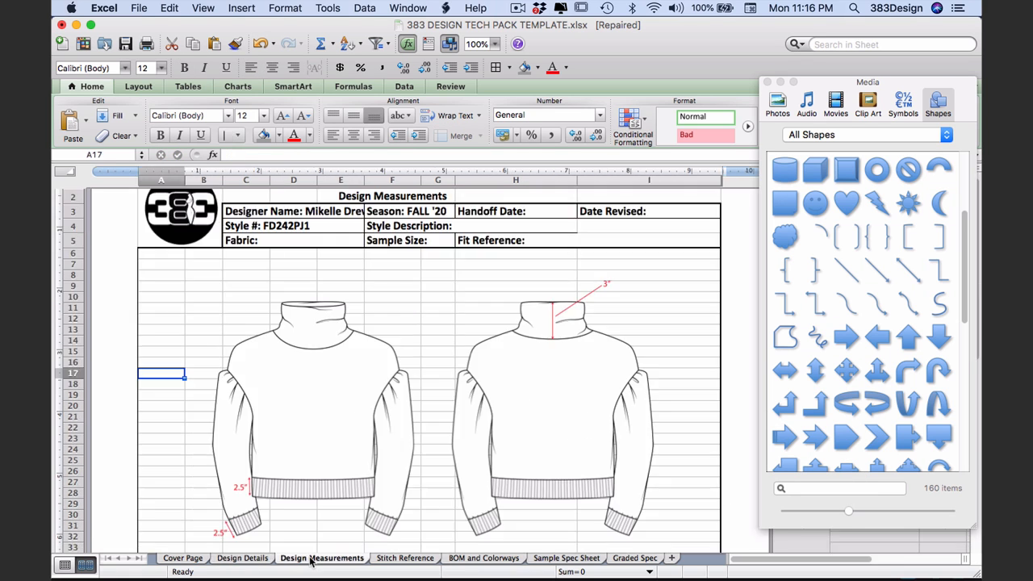
pyautogui.click(485, 558)
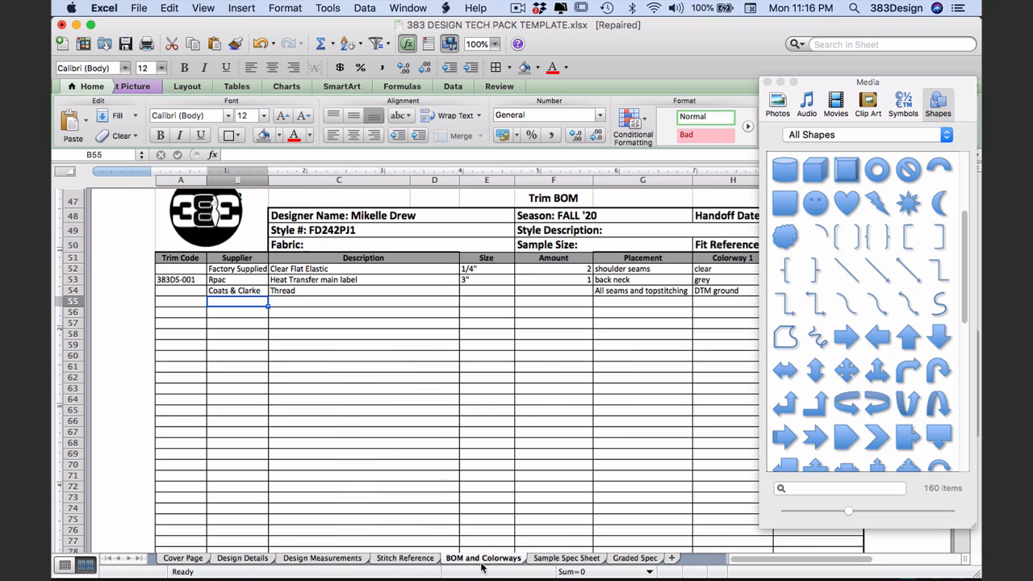
pyautogui.click(565, 558)
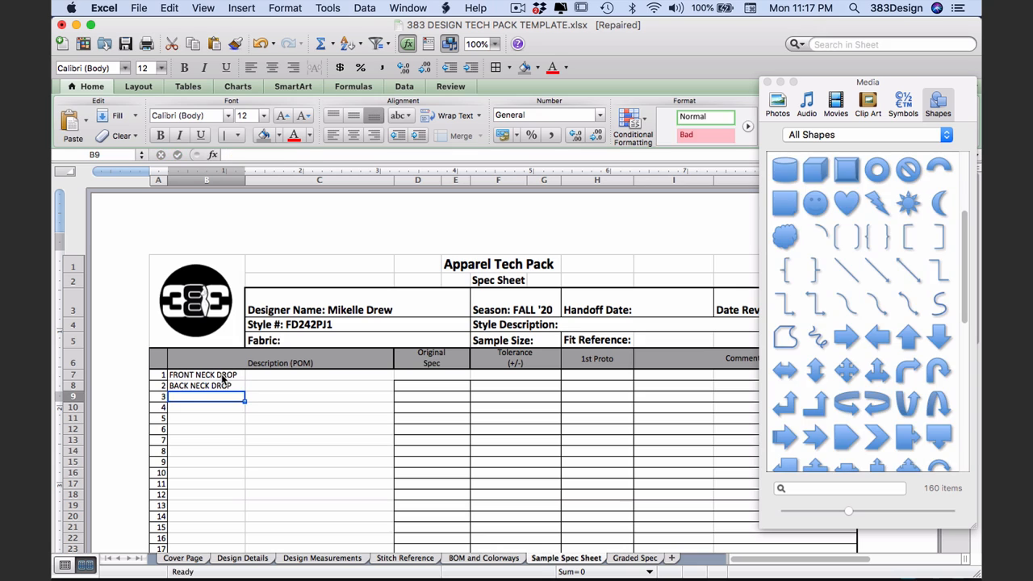
pyautogui.write('NECK OPENING')
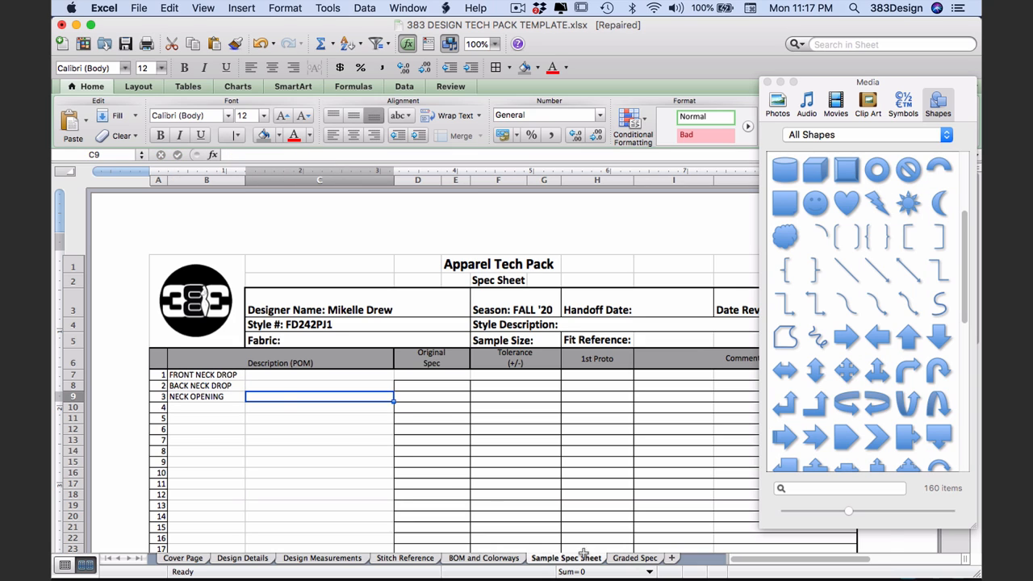